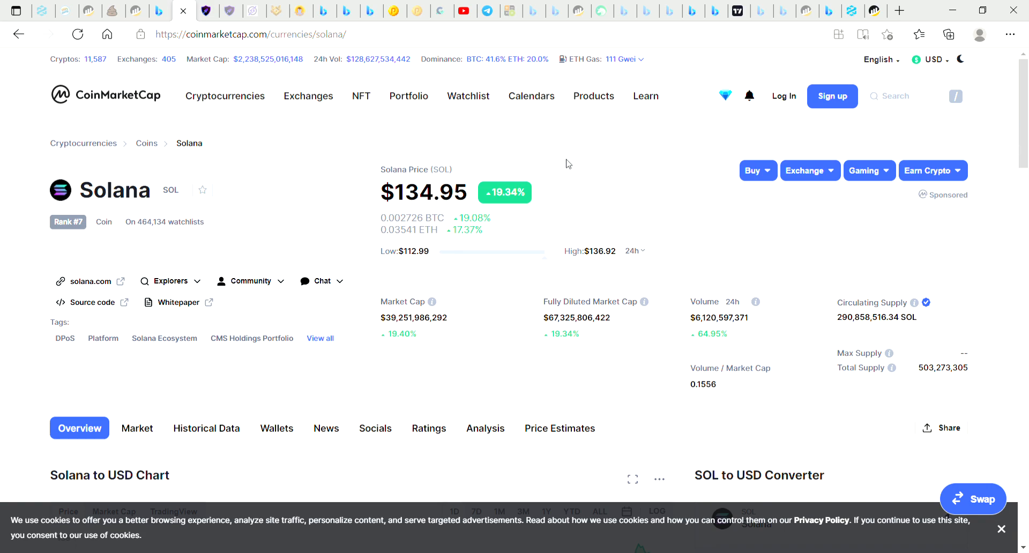
{"action": "mouse_move", "coordinate": [771, 201]}
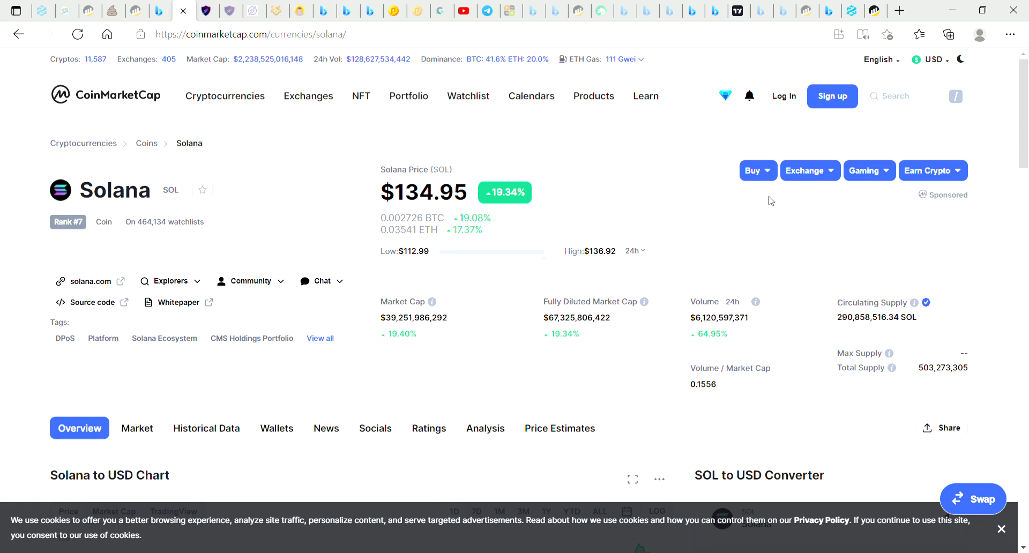
{"action": "mouse_move", "coordinate": [692, 188]}
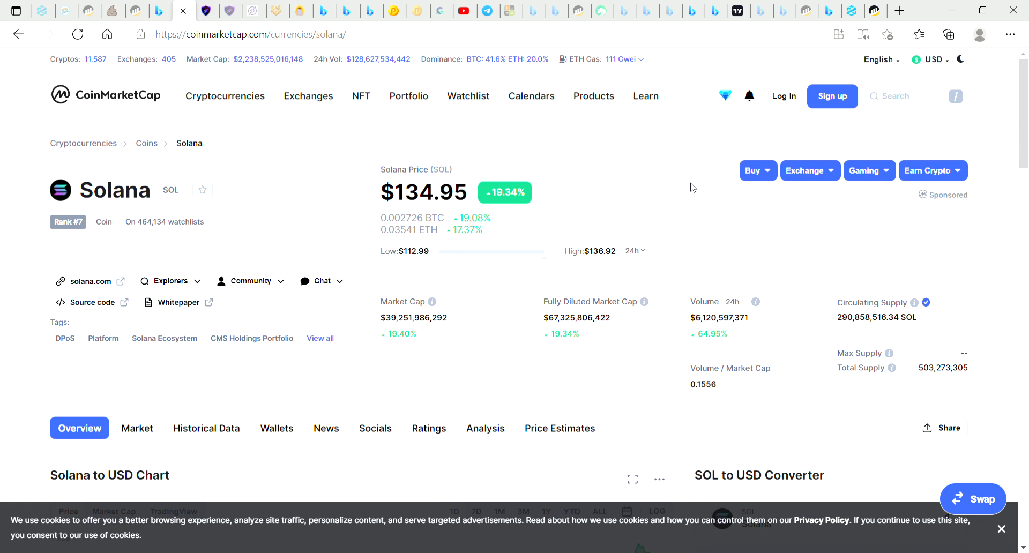
{"action": "mouse_move", "coordinate": [599, 134]}
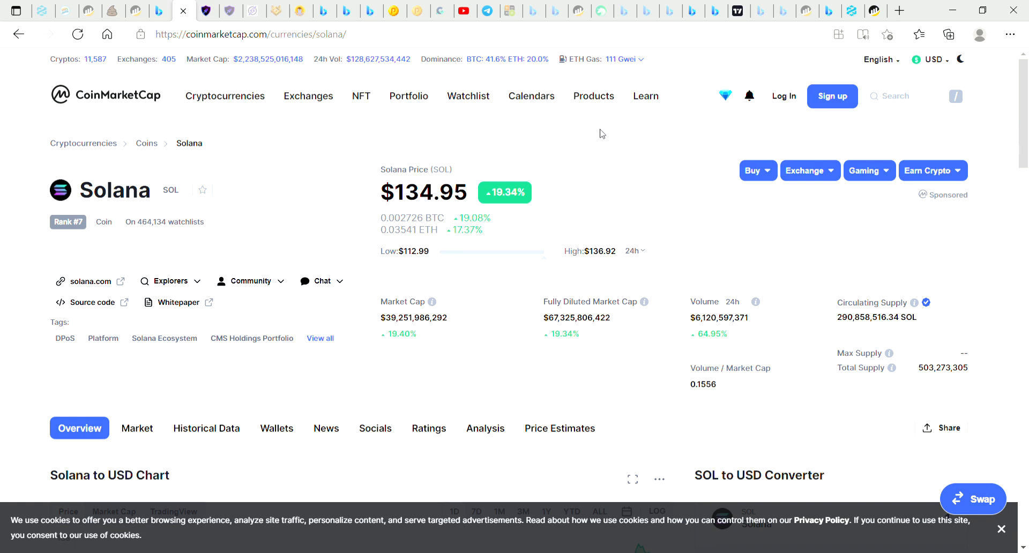
{"action": "mouse_move", "coordinate": [544, 195]}
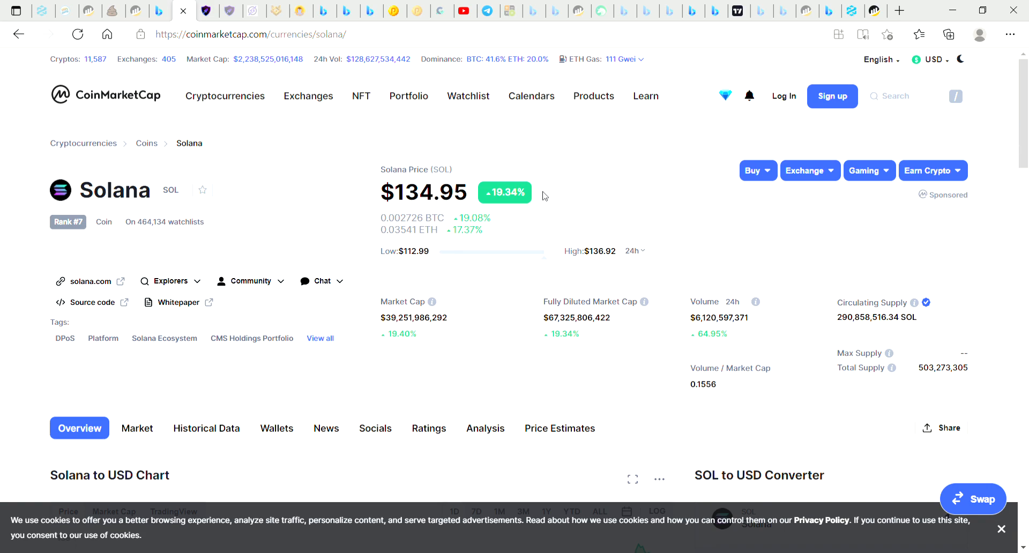
{"action": "mouse_move", "coordinate": [527, 211]}
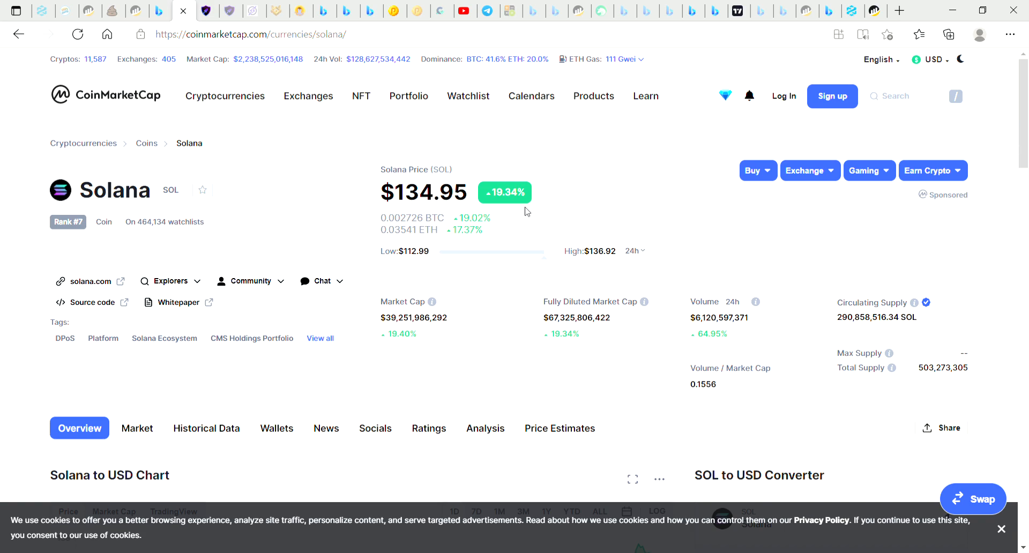
{"action": "mouse_move", "coordinate": [121, 253]}
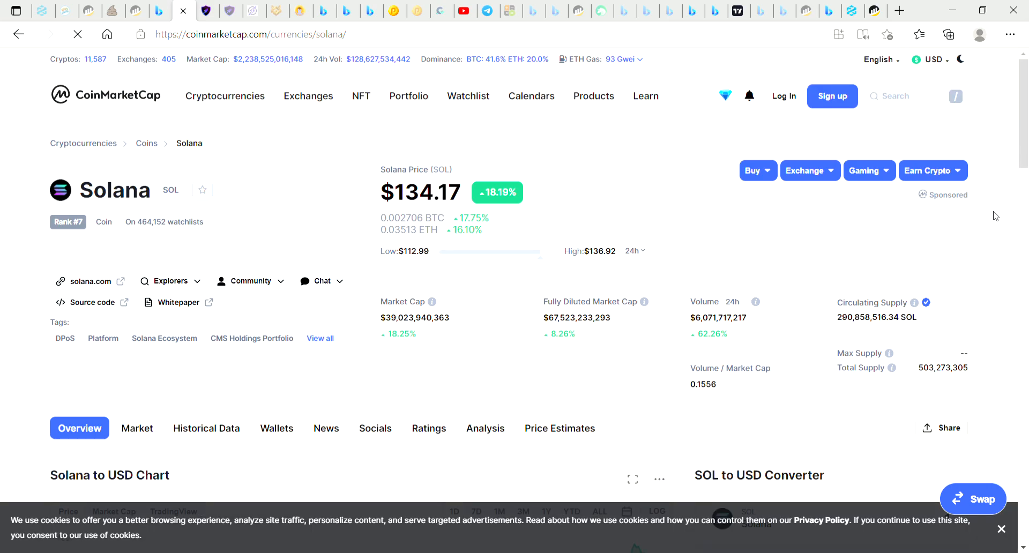
Scroll to Solana's Price History panel and highlight the all-time low percentage.
{"action": "scroll", "scroll_direction": "down", "scroll_amount": 3}
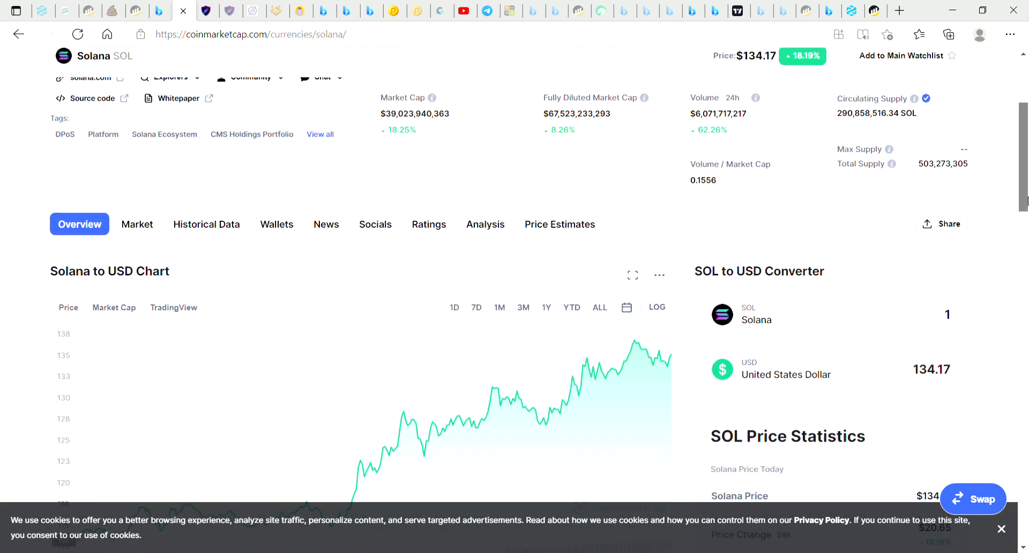
{"action": "scroll", "scroll_direction": "down", "scroll_amount": 3}
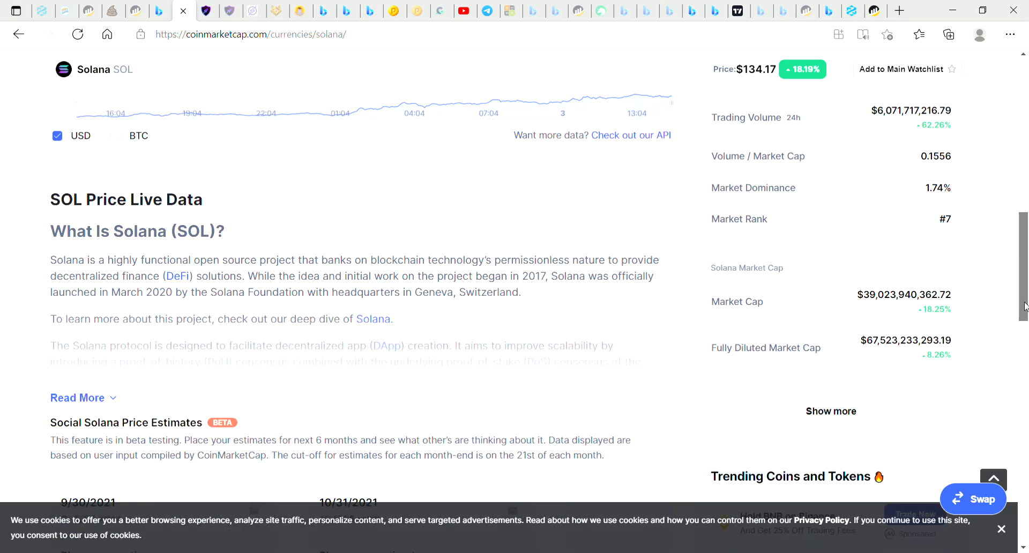
{"action": "scroll", "scroll_direction": "down", "scroll_amount": 3}
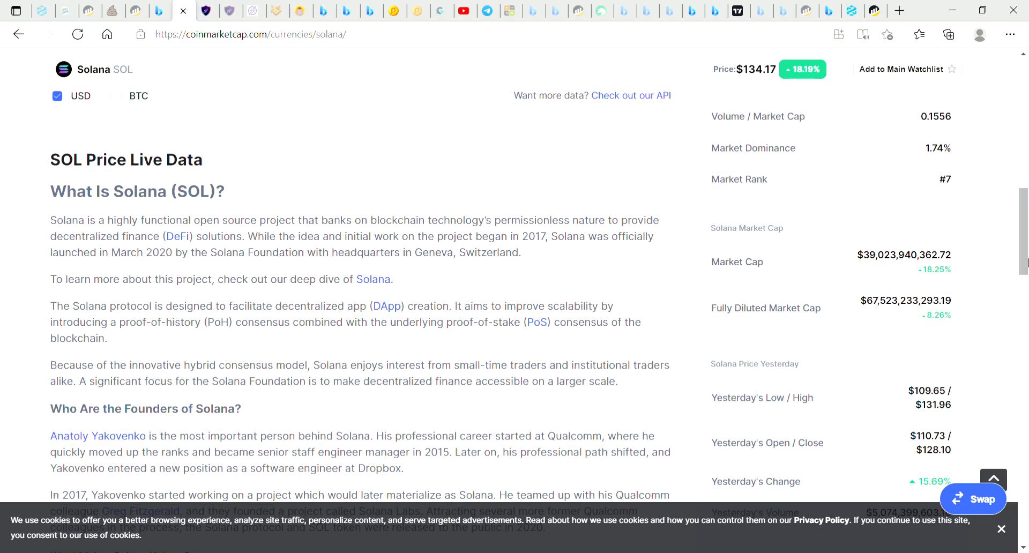
{"action": "scroll", "scroll_direction": "down", "scroll_amount": 3}
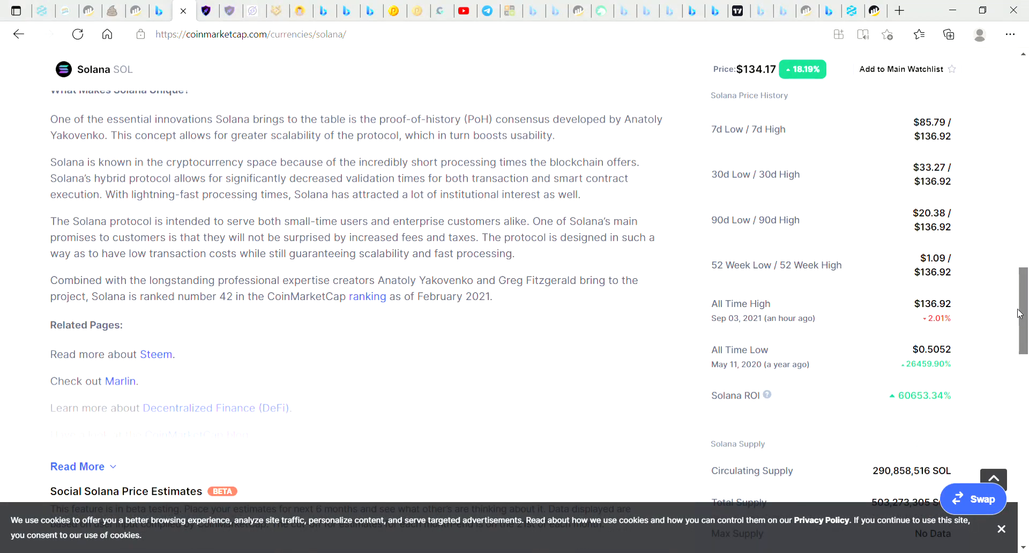
{"action": "scroll", "scroll_direction": "down", "scroll_amount": 3}
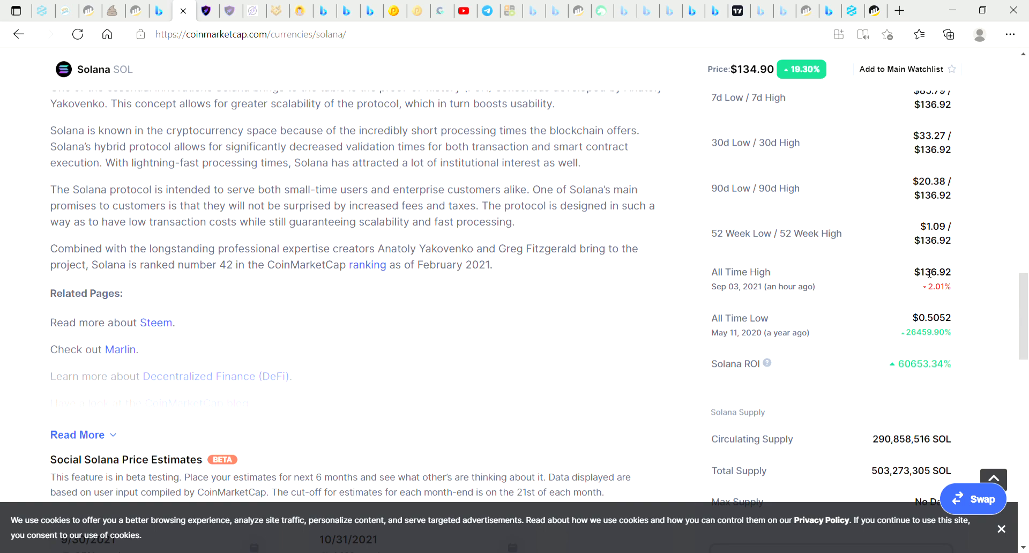
{"action": "mouse_move", "coordinate": [928, 283]}
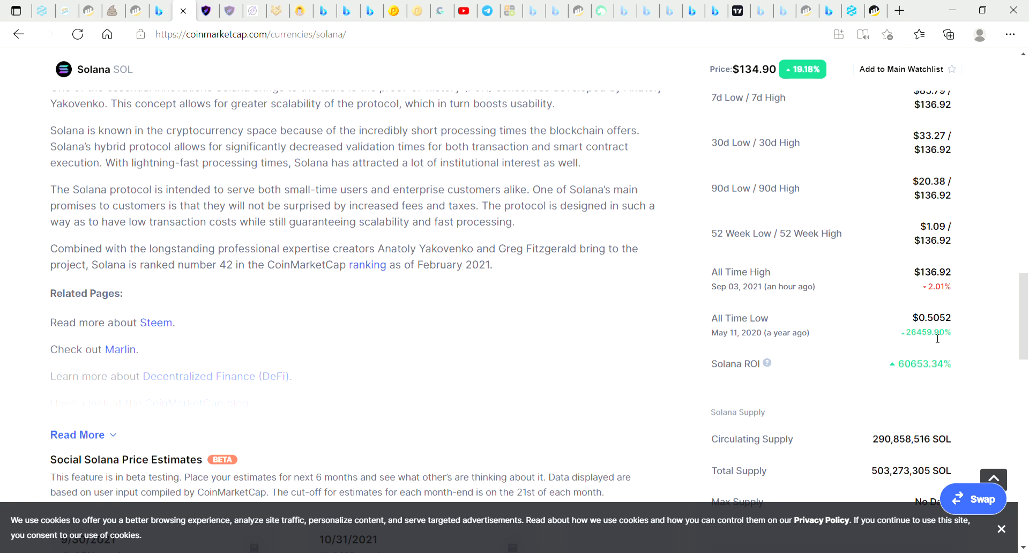
{"action": "double_click", "coordinate": [926, 333]}
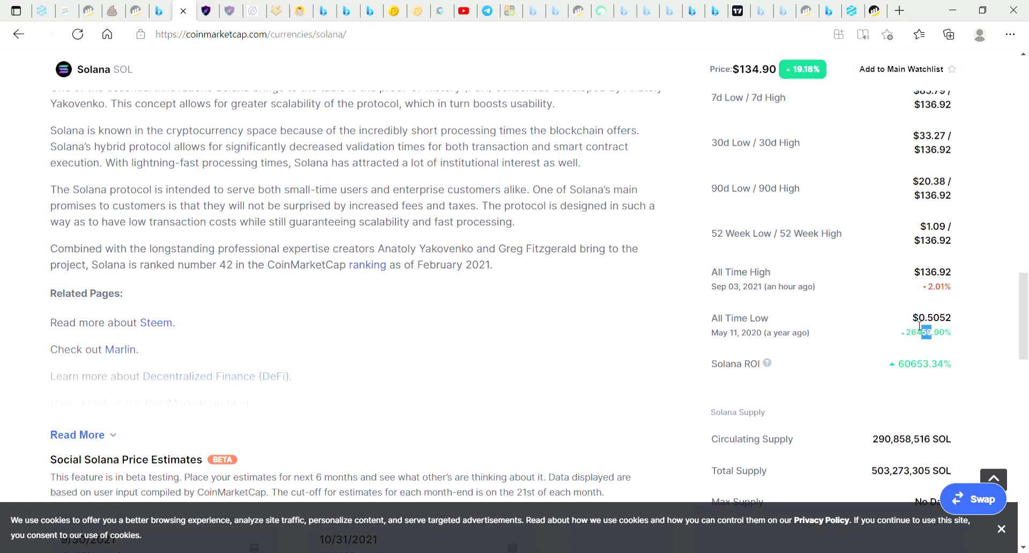
{"action": "mouse_move", "coordinate": [751, 333]}
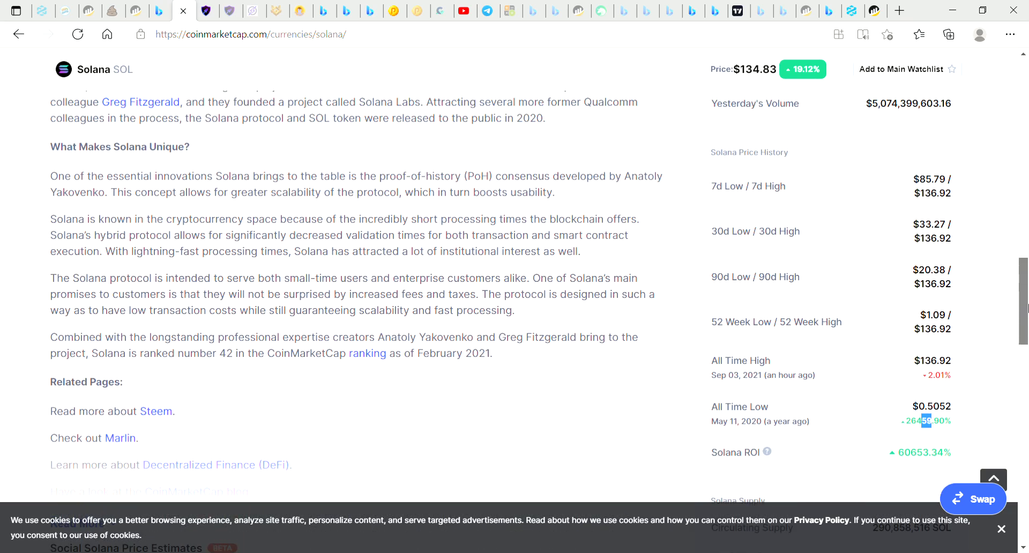
Scroll back up, then down past the chart to the SOL Price Live Data description.
{"action": "scroll", "scroll_direction": "up", "scroll_amount": 3}
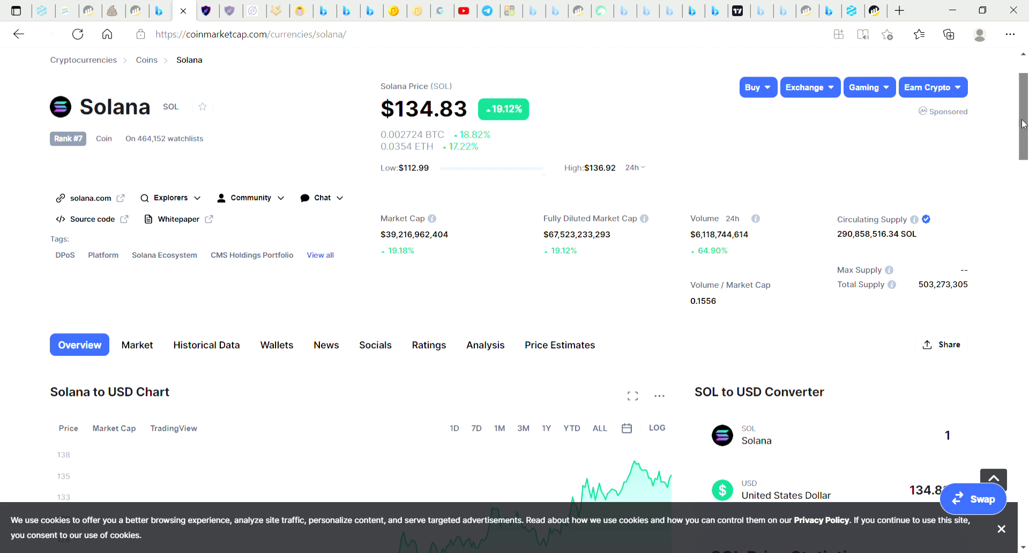
{"action": "scroll", "scroll_direction": "down", "scroll_amount": 3}
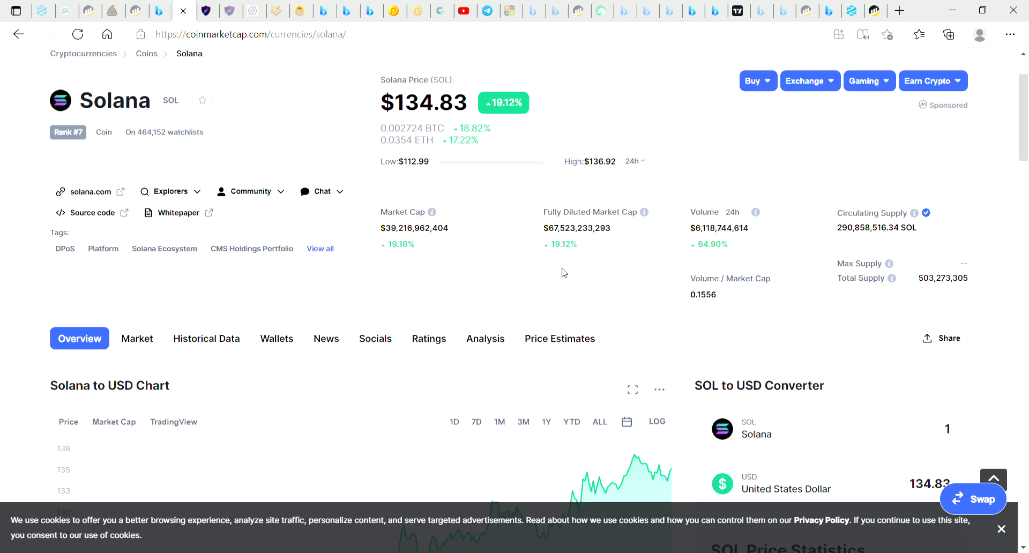
{"action": "mouse_move", "coordinate": [401, 238]}
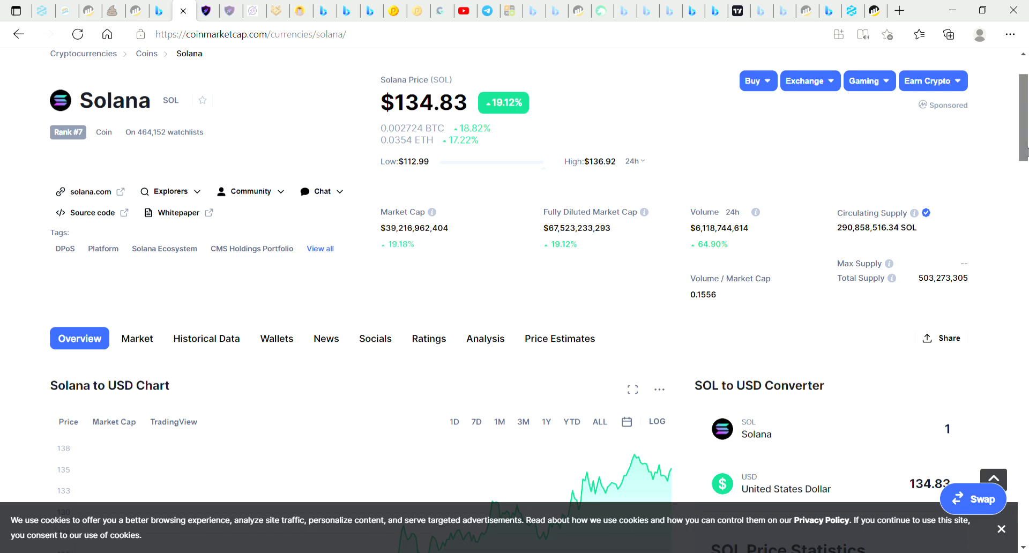
{"action": "scroll", "scroll_direction": "down", "scroll_amount": 3}
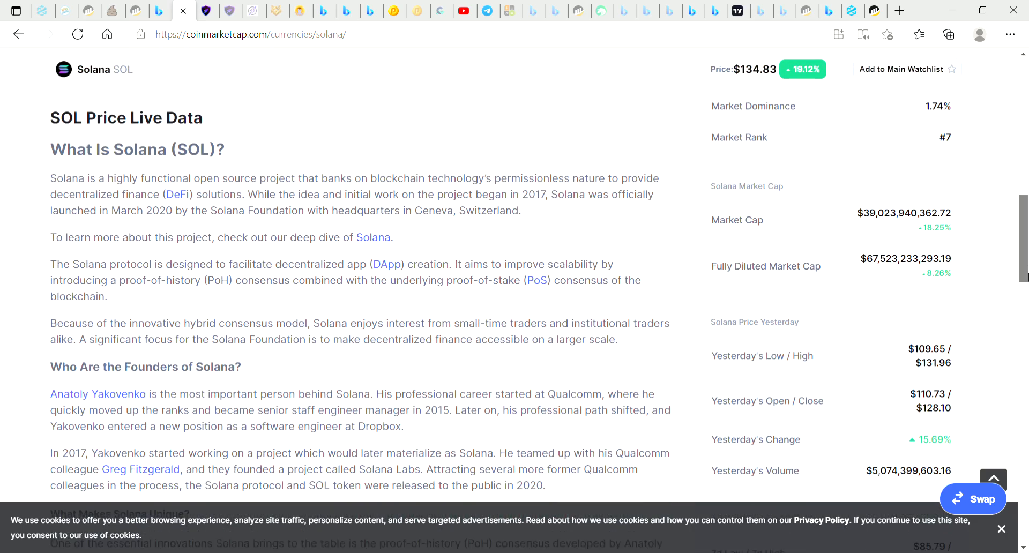
{"action": "scroll", "scroll_direction": "down", "scroll_amount": 3}
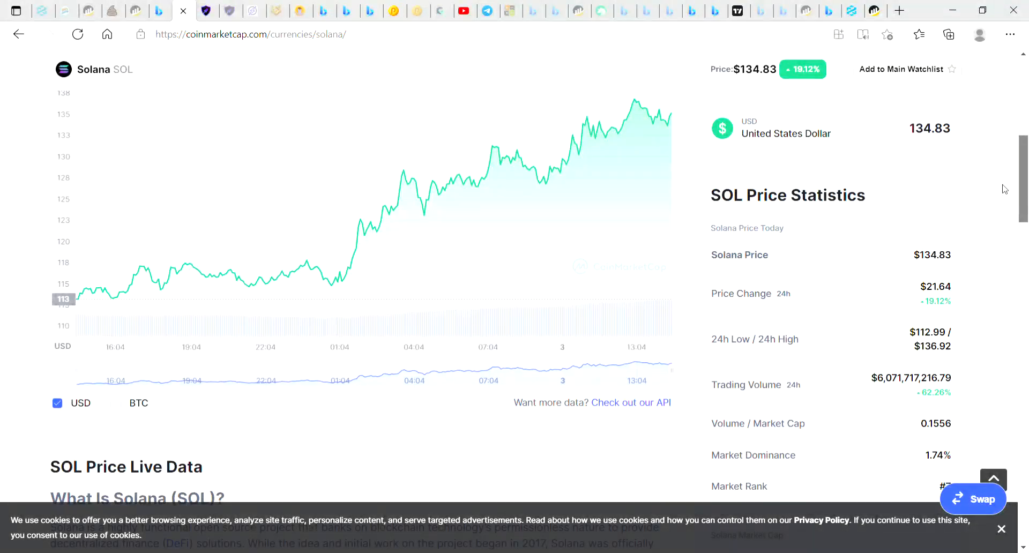
{"action": "scroll", "scroll_direction": "down", "scroll_amount": 3}
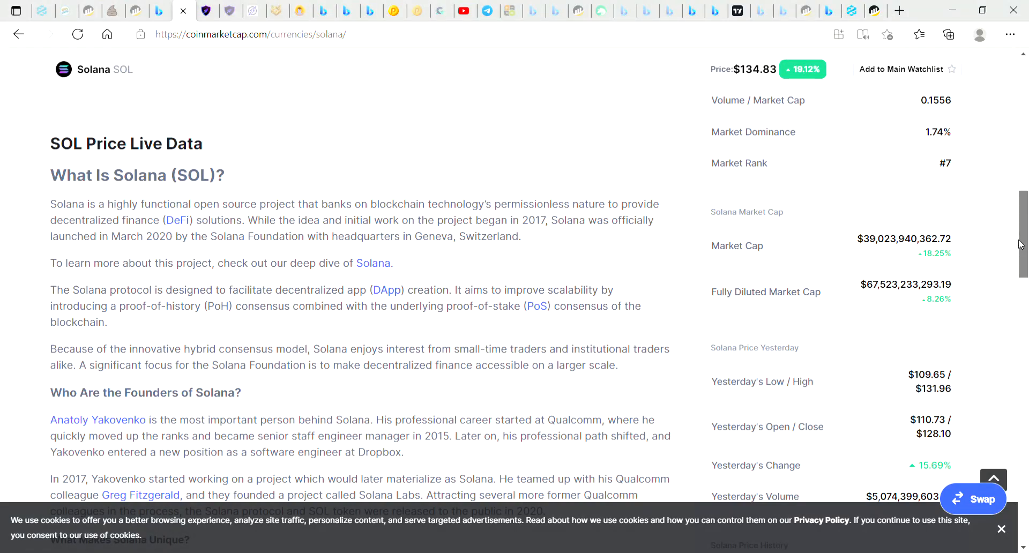
{"action": "scroll", "scroll_direction": "down", "scroll_amount": 3}
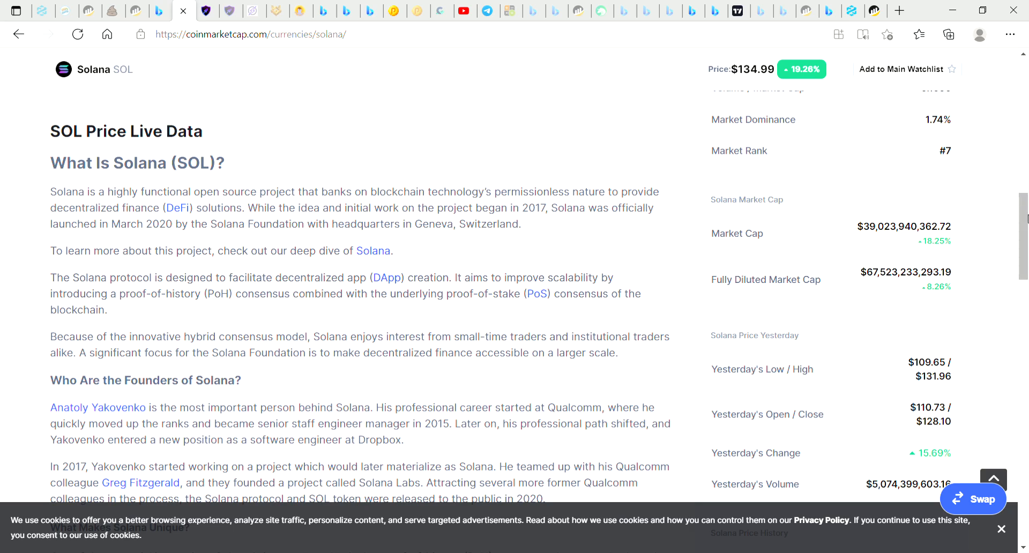
Scroll through the Solana description and clear the highlighted sentence.
{"action": "scroll", "scroll_direction": "down", "scroll_amount": 3}
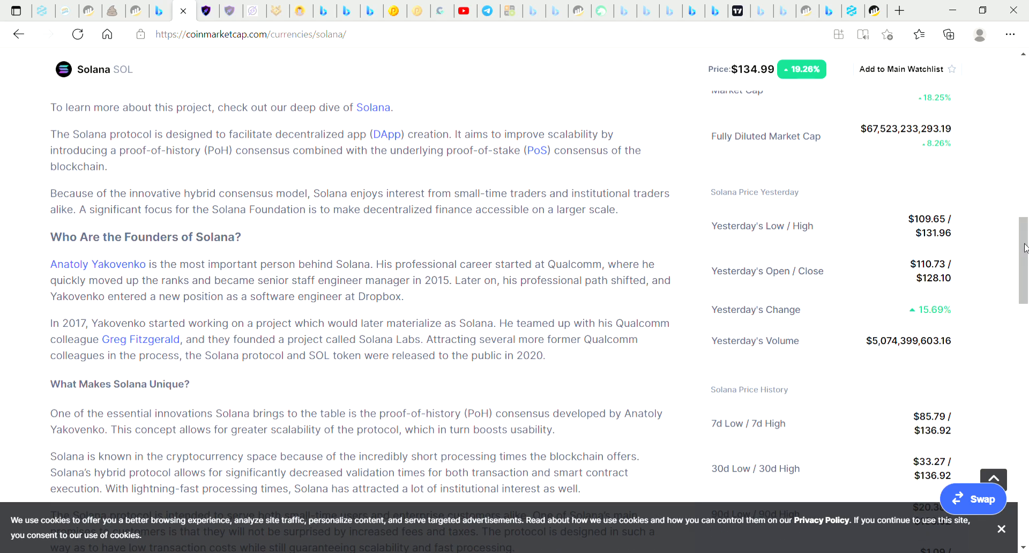
{"action": "scroll", "scroll_direction": "down", "scroll_amount": 3}
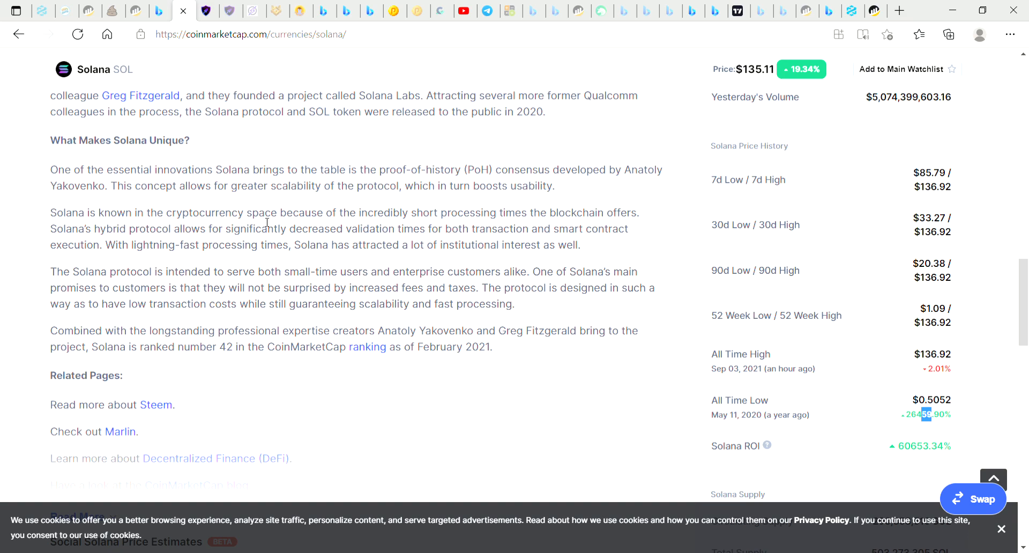
{"action": "mouse_move", "coordinate": [90, 280]}
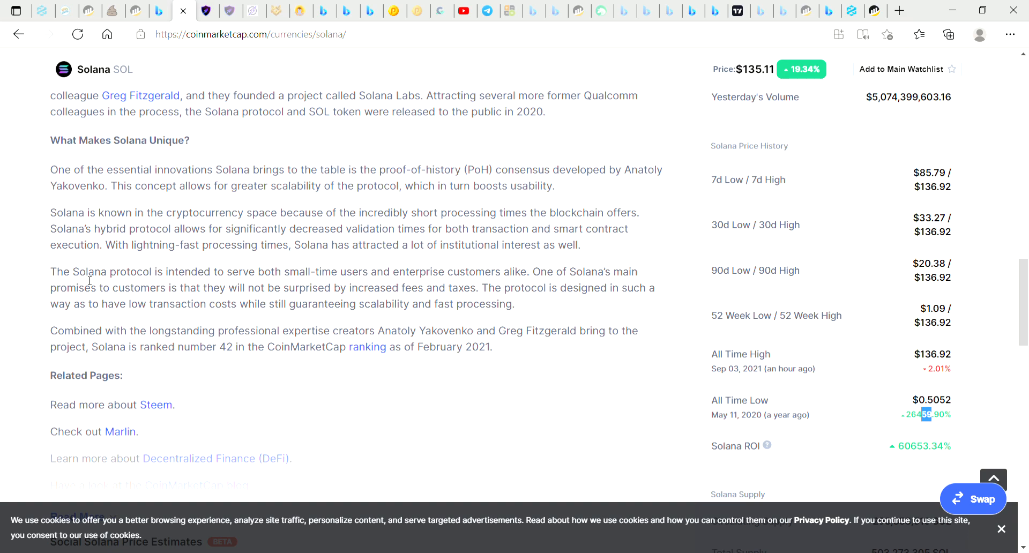
{"action": "mouse_move", "coordinate": [99, 282]}
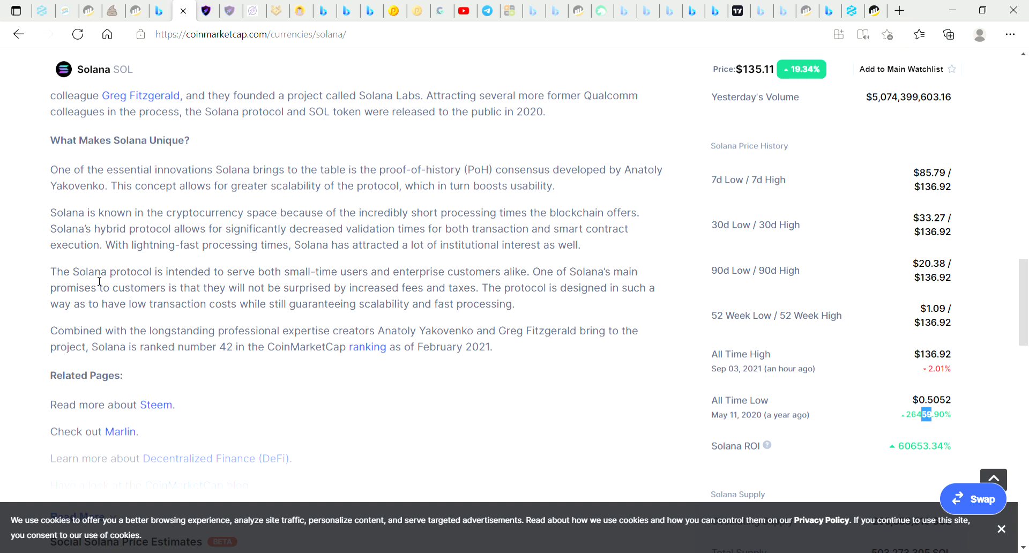
{"action": "mouse_move", "coordinate": [98, 317]}
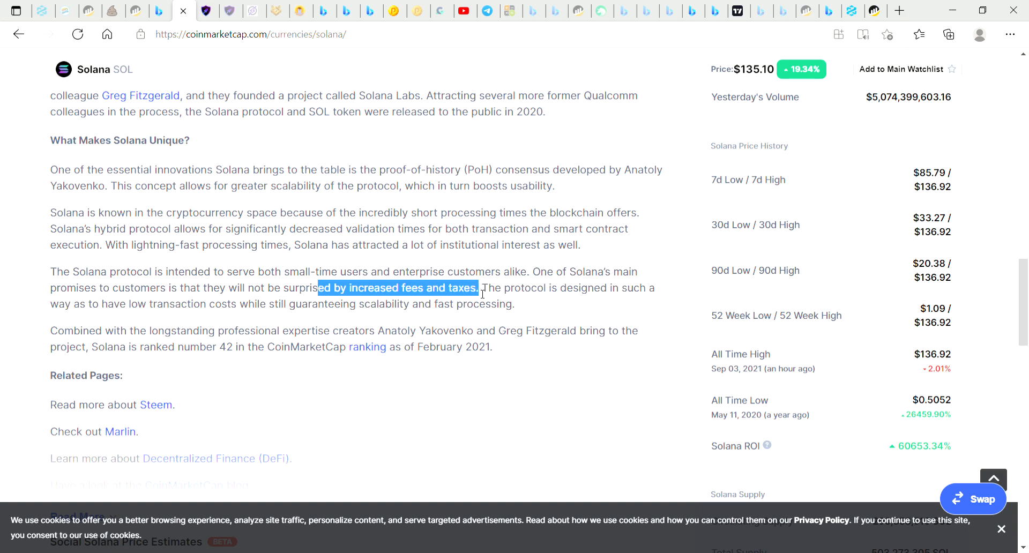
{"action": "left_click", "coordinate": [497, 254]}
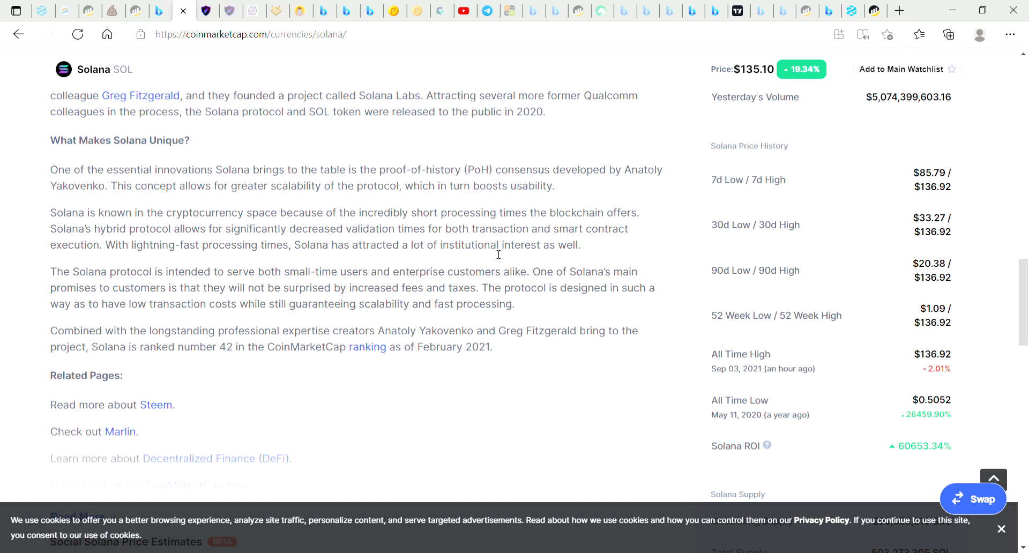
{"action": "mouse_move", "coordinate": [447, 233]}
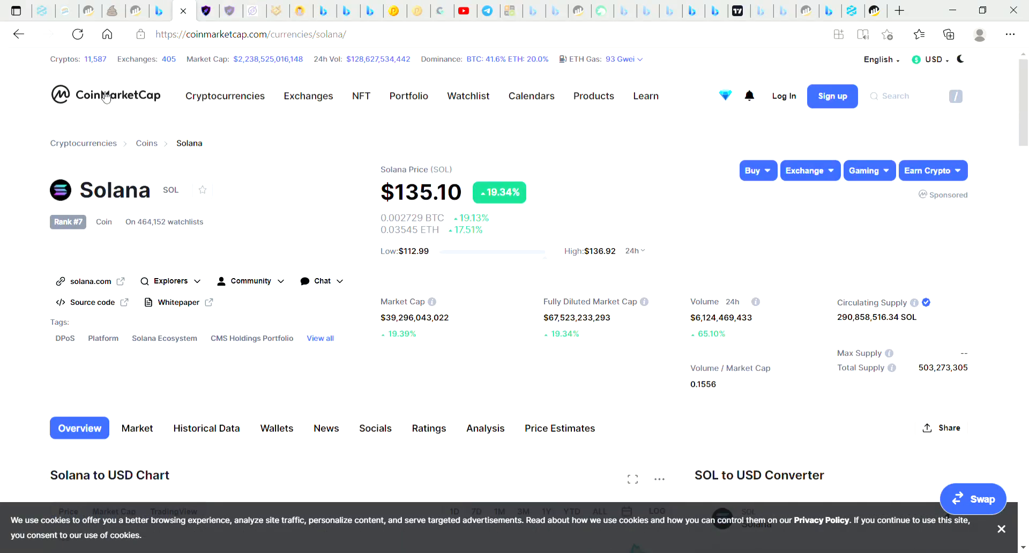
{"action": "left_click", "coordinate": [106, 95]}
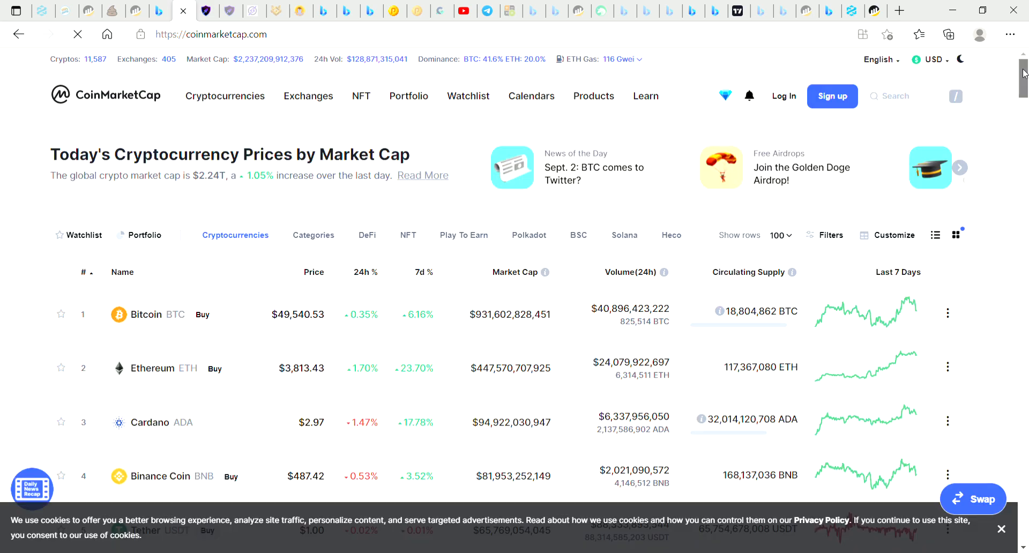
{"action": "scroll", "scroll_direction": "down", "scroll_amount": 3}
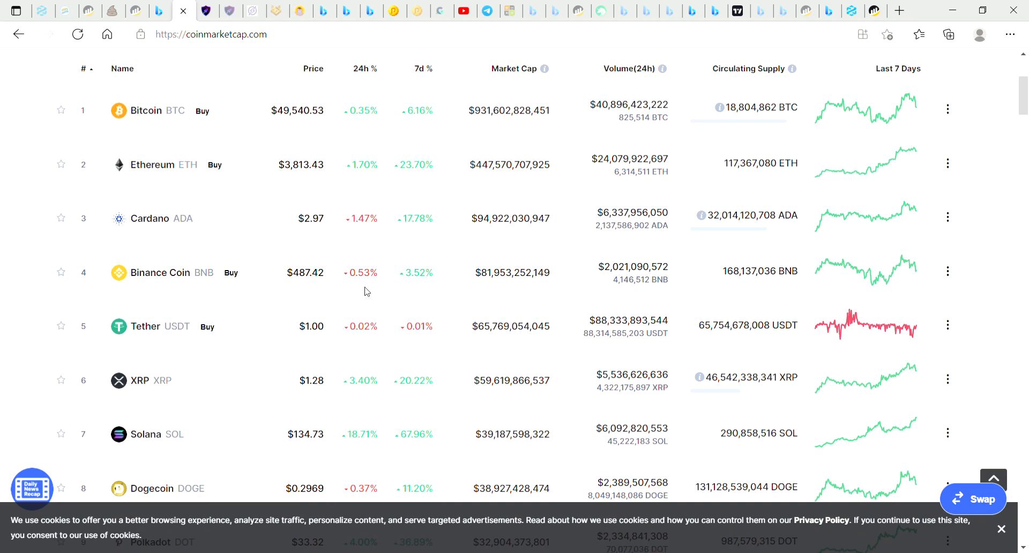
{"action": "mouse_move", "coordinate": [184, 254]}
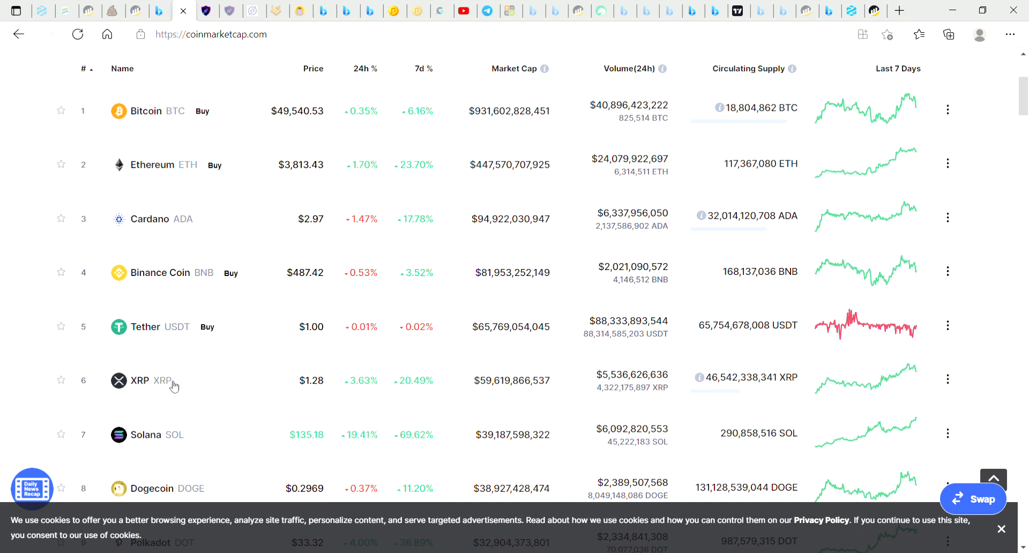
{"action": "mouse_move", "coordinate": [162, 367]}
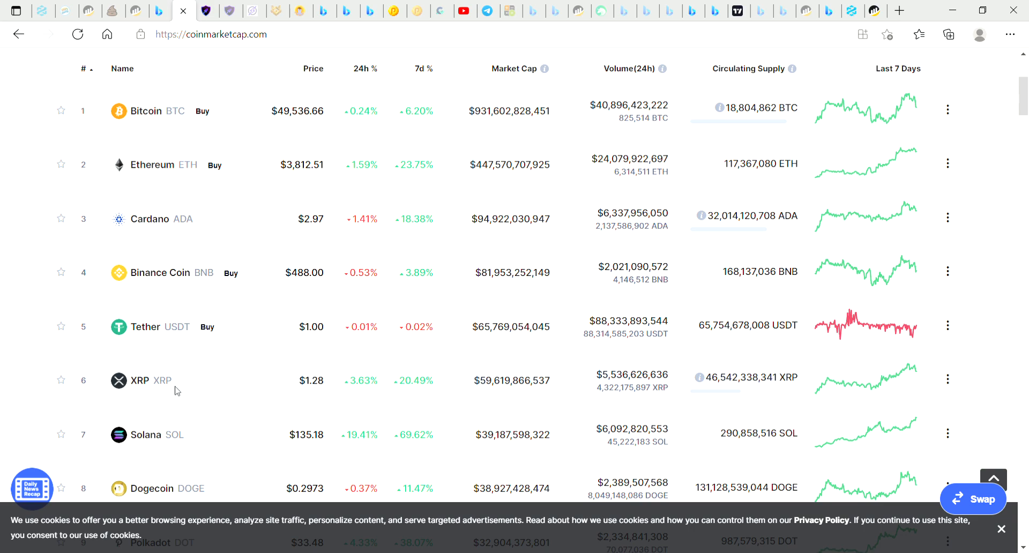
{"action": "mouse_move", "coordinate": [153, 393]}
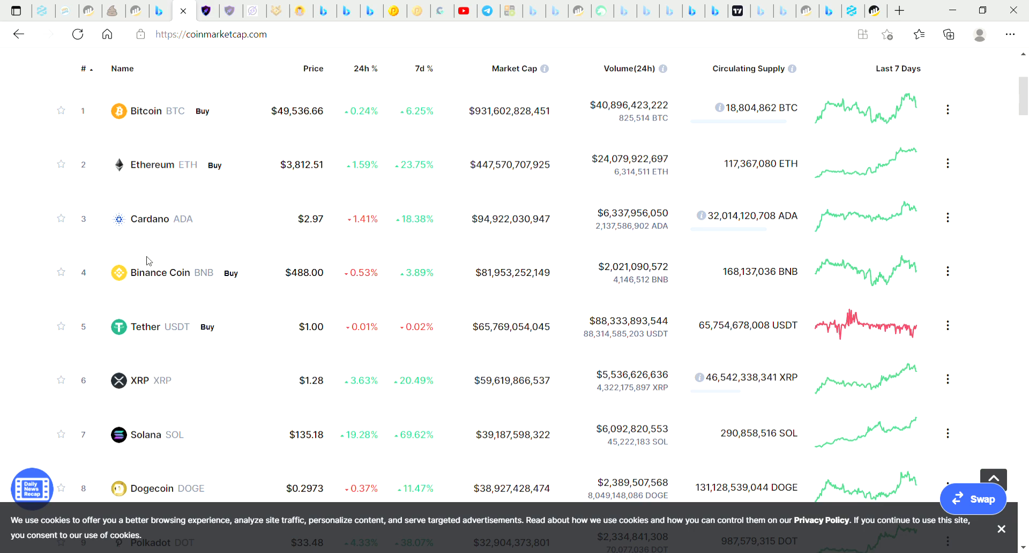
{"action": "mouse_move", "coordinate": [149, 183]}
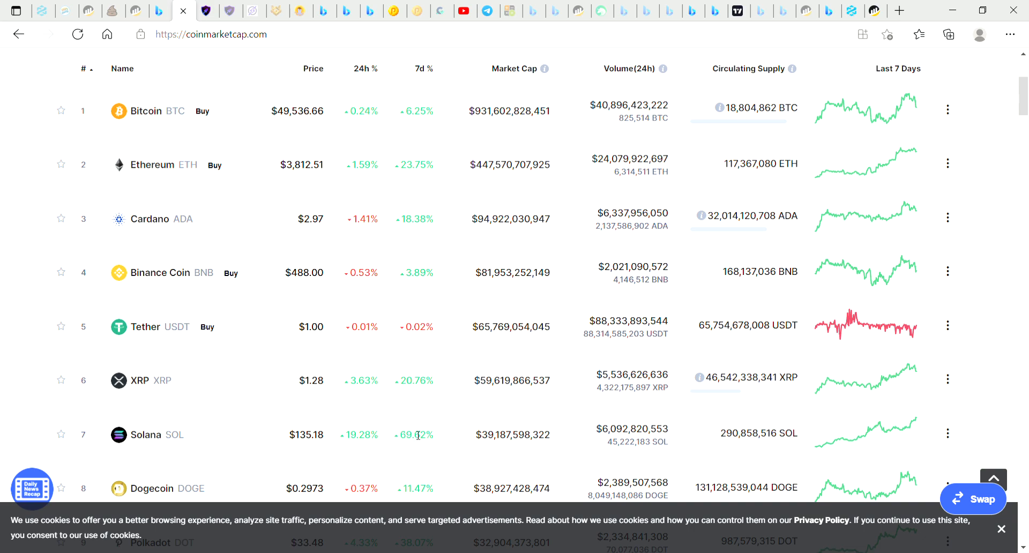
{"action": "double_click", "coordinate": [414, 435]}
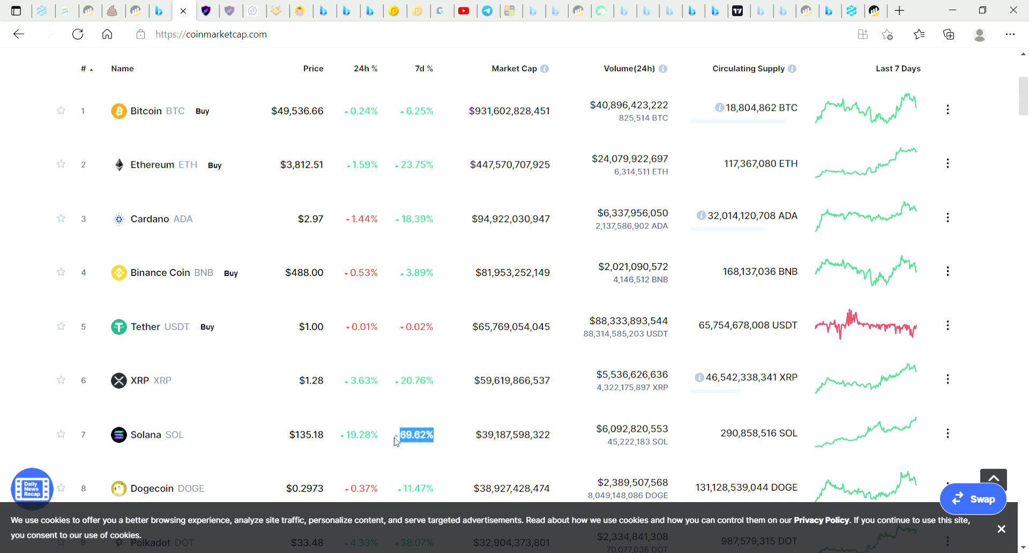
{"action": "mouse_move", "coordinate": [432, 228]}
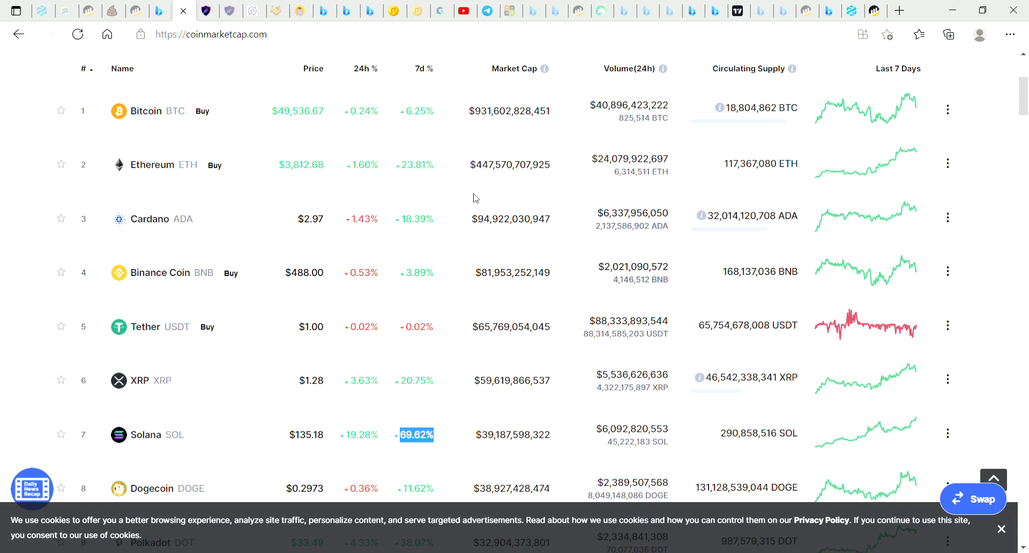
{"action": "mouse_move", "coordinate": [404, 320]}
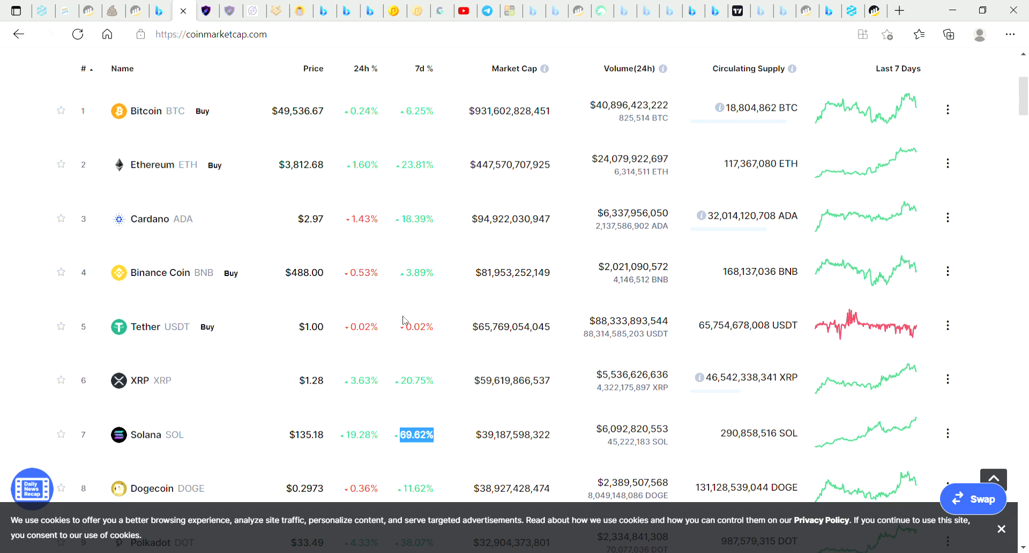
{"action": "mouse_move", "coordinate": [724, 43]}
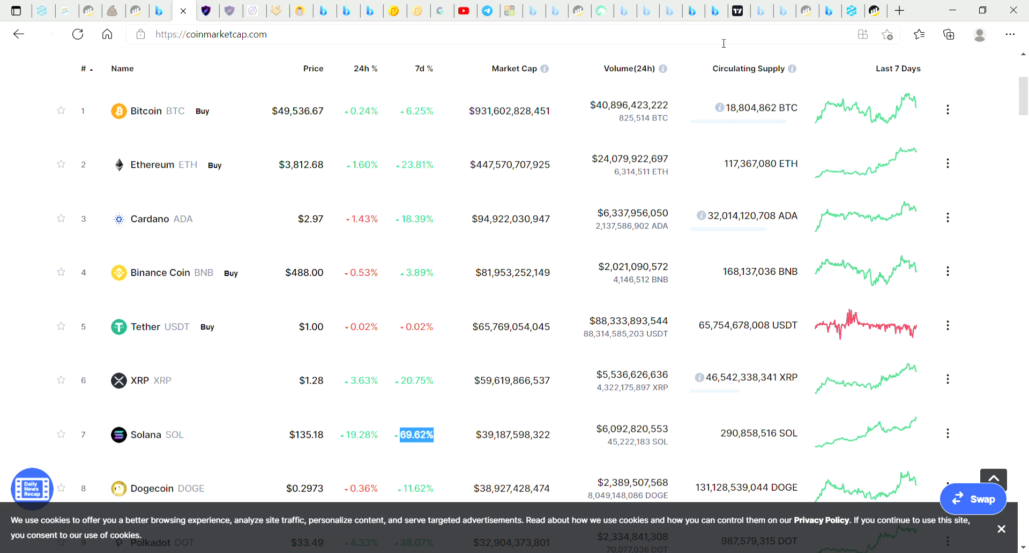
Switch to the SOLUSD 'It's SOL good man' trend idea chart.
{"action": "left_click", "coordinate": [714, 11]}
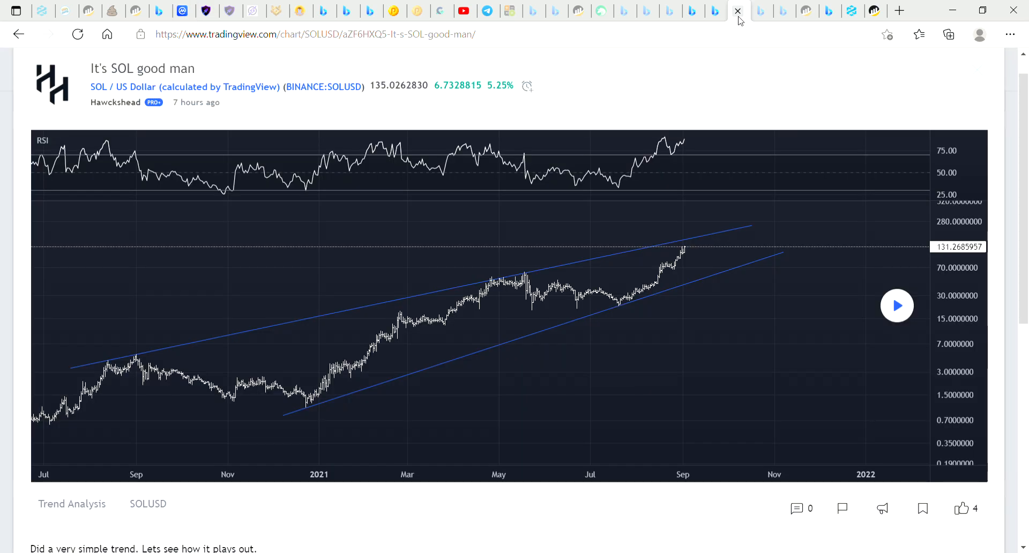
{"action": "mouse_move", "coordinate": [319, 380]}
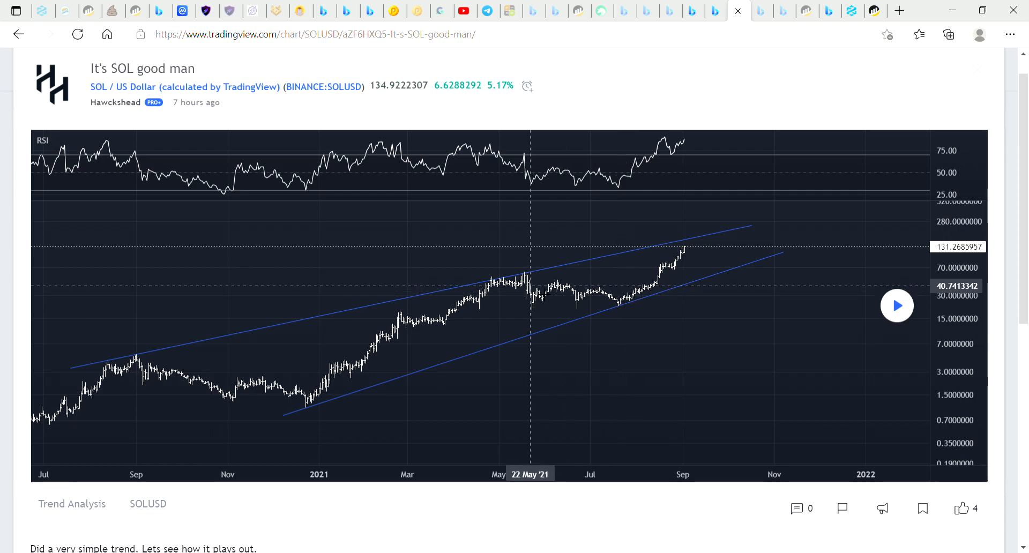
{"action": "mouse_move", "coordinate": [683, 283]}
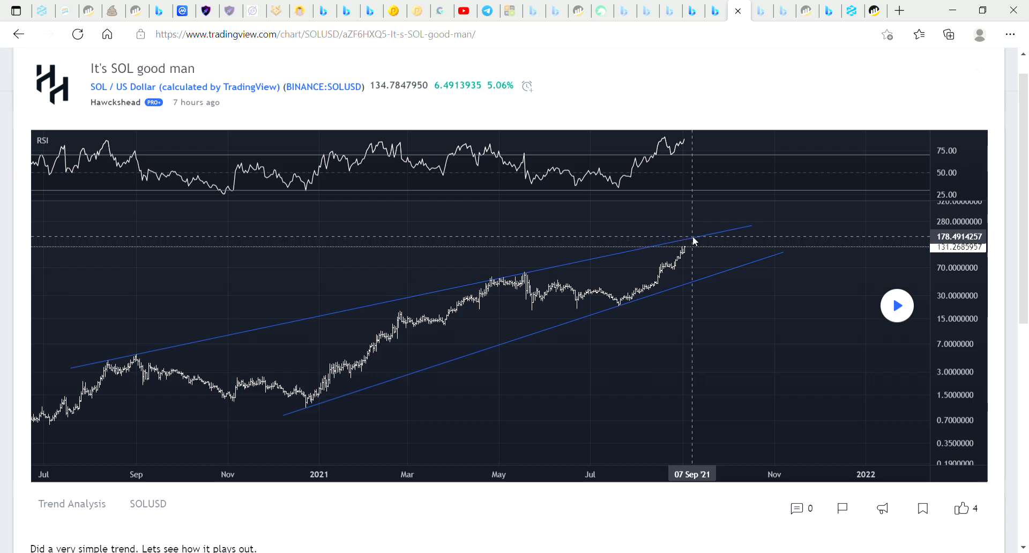
{"action": "mouse_move", "coordinate": [699, 240]}
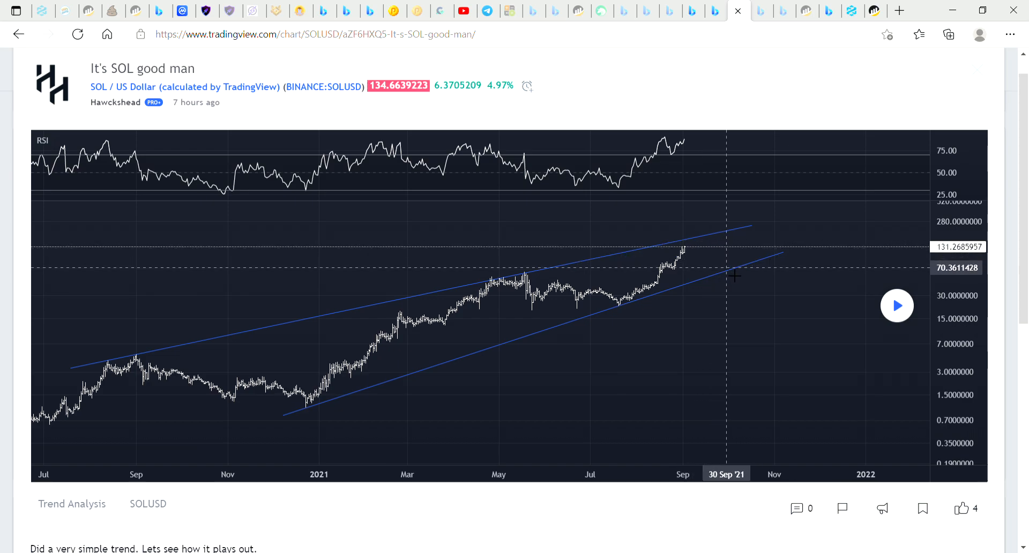
{"action": "mouse_move", "coordinate": [740, 265]}
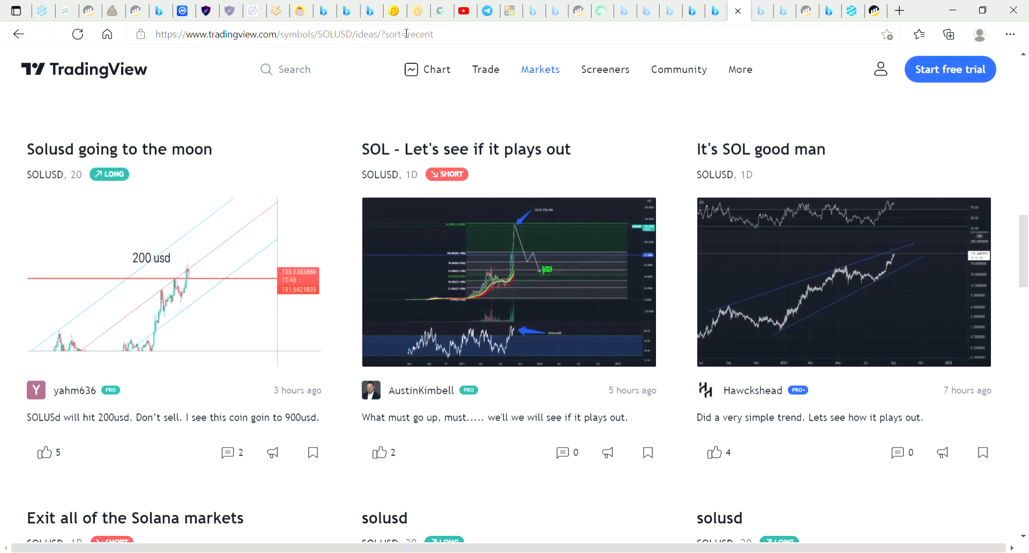
Search 'btc tradingview' and open the full interactive BTCUSD TradingView chart.
{"action": "type", "text": "btc"}
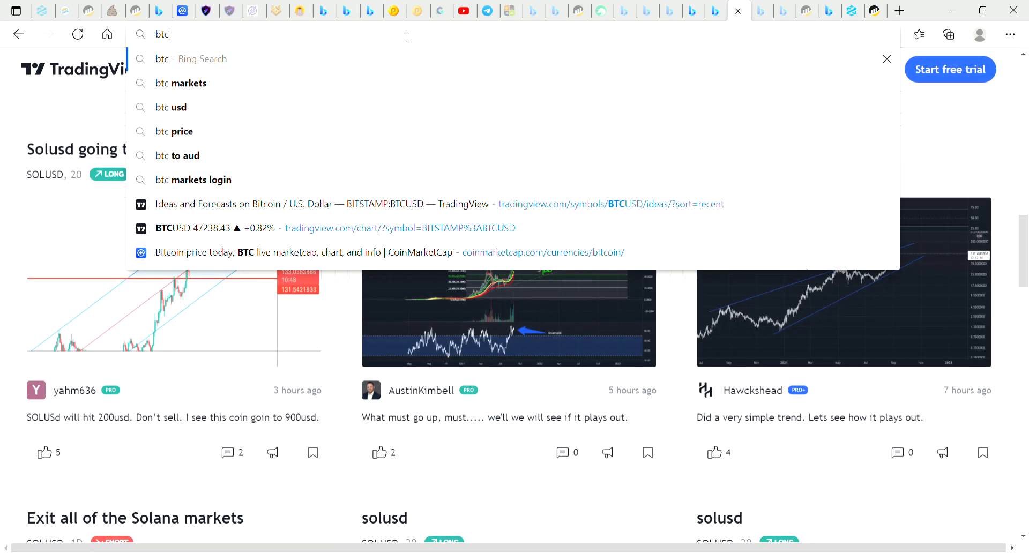
{"action": "type", "text": "trad"}
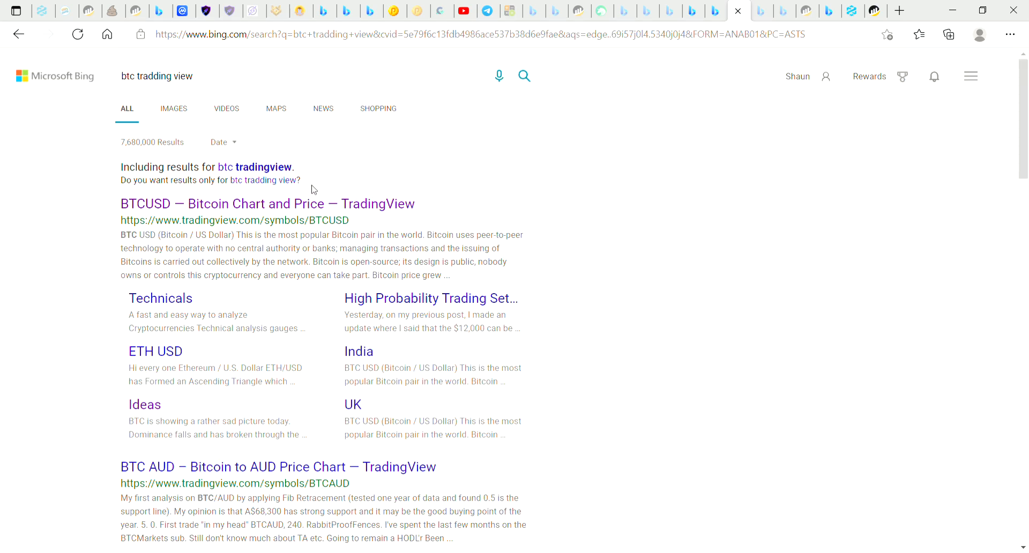
{"action": "left_click", "coordinate": [266, 203]}
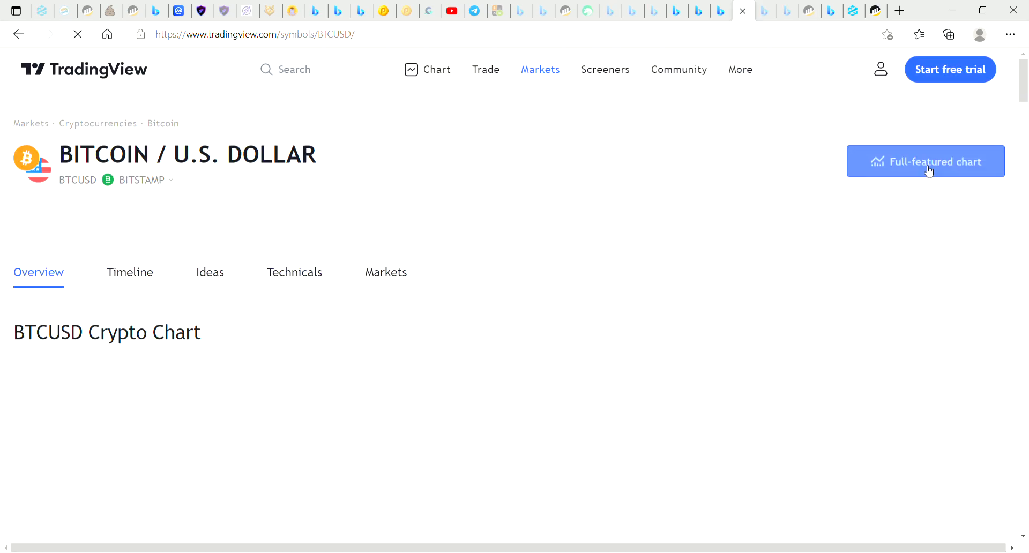
{"action": "left_click", "coordinate": [925, 162]}
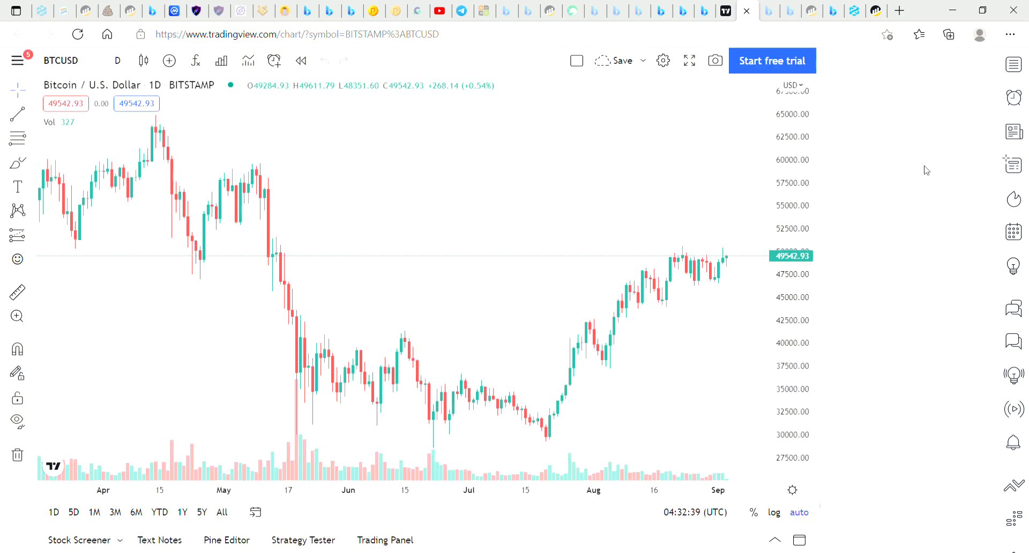
Show the watchlist with BTCUSD details and switch the chart to weekly candles.
{"action": "left_click", "coordinate": [1013, 63]}
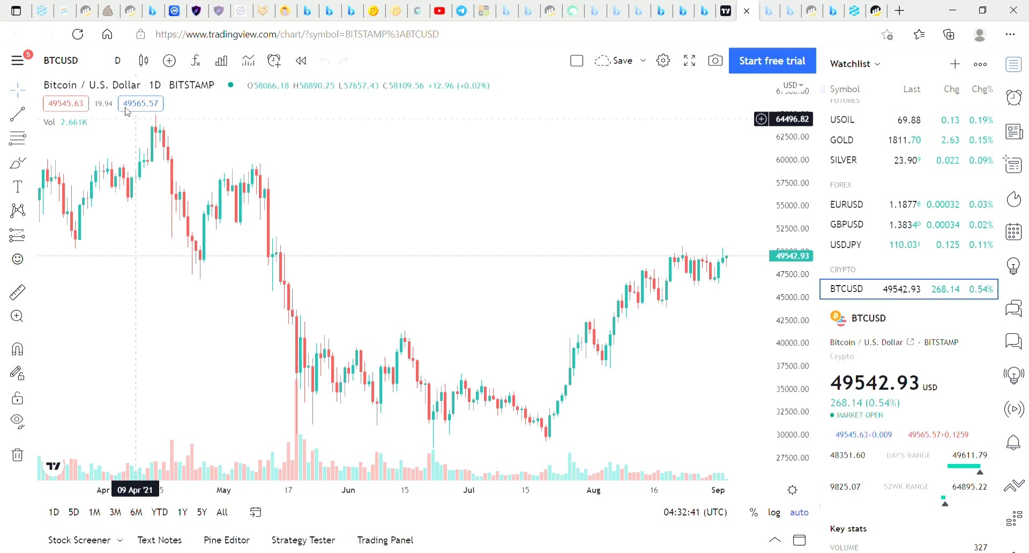
{"action": "left_click", "coordinate": [117, 60]}
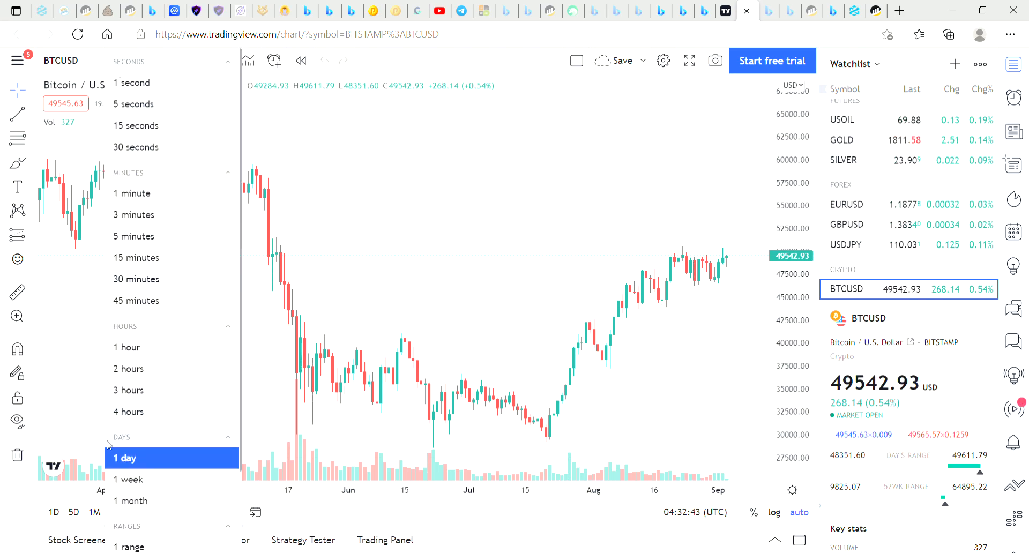
{"action": "left_click", "coordinate": [128, 479]}
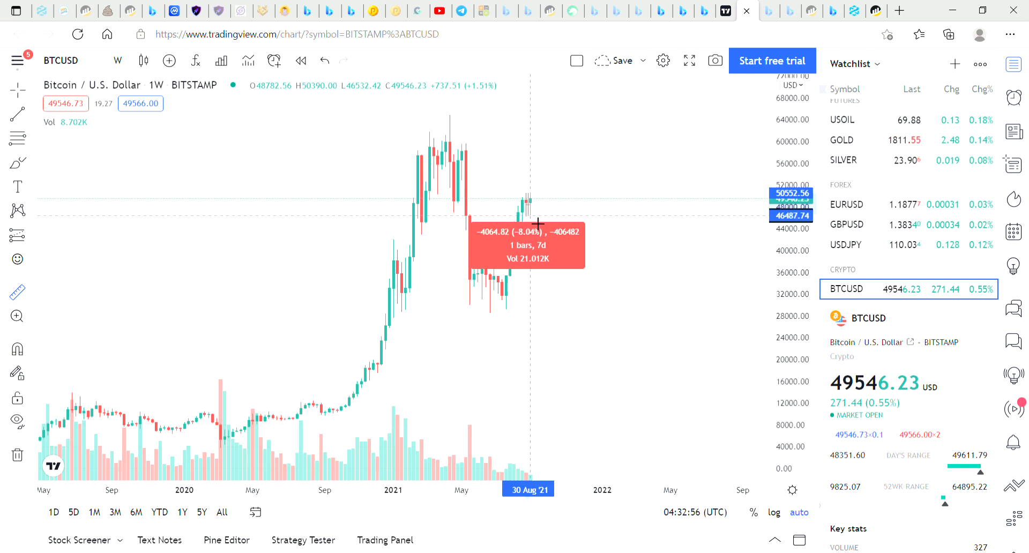
{"action": "mouse_move", "coordinate": [535, 221]}
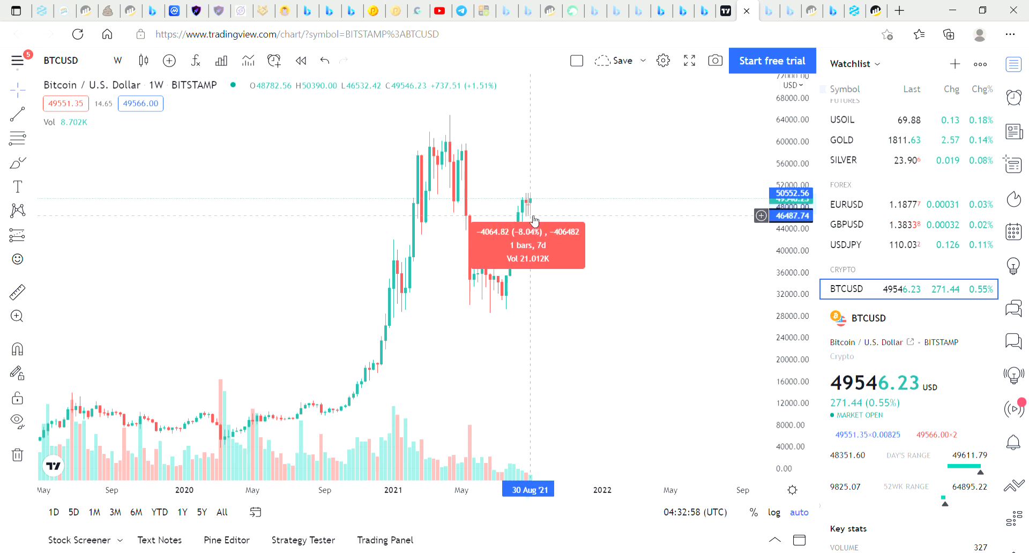
{"action": "mouse_move", "coordinate": [503, 294]}
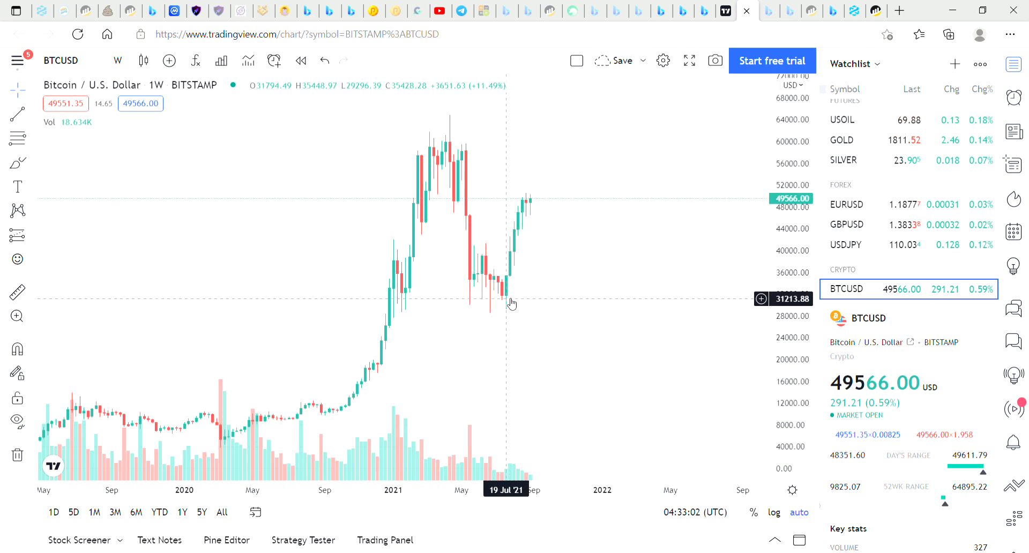
{"action": "mouse_move", "coordinate": [507, 290]}
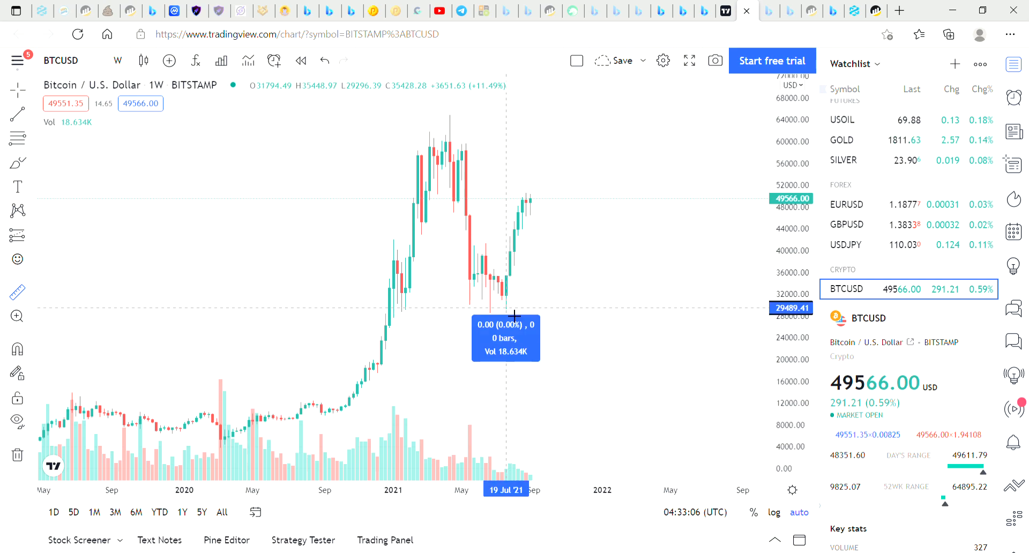
Measure Bitcoin's price change from the July 2021 low on the weekly chart.
{"action": "left_click_drag", "start_coordinate": [514, 316], "coordinate": [543, 205]}
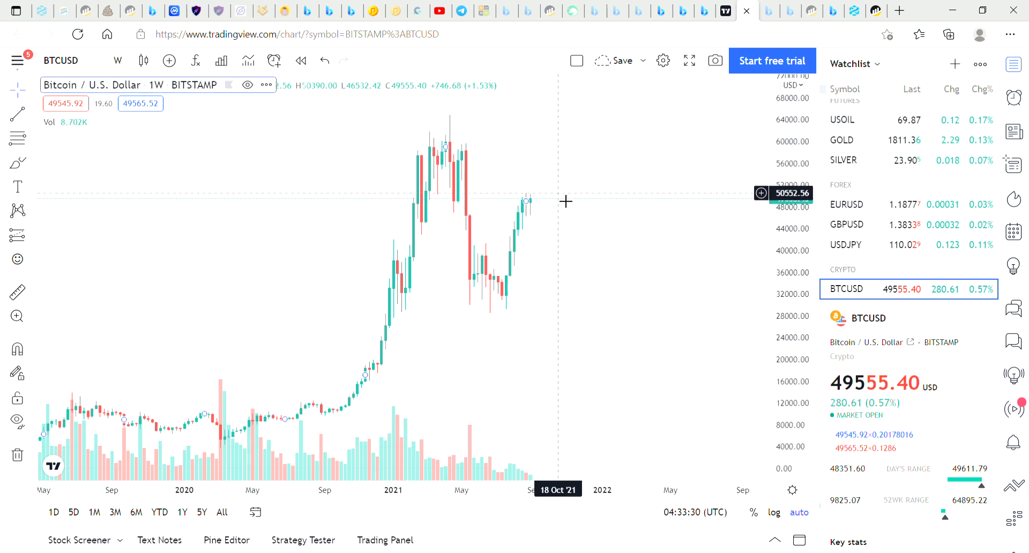
{"action": "mouse_move", "coordinate": [540, 209]}
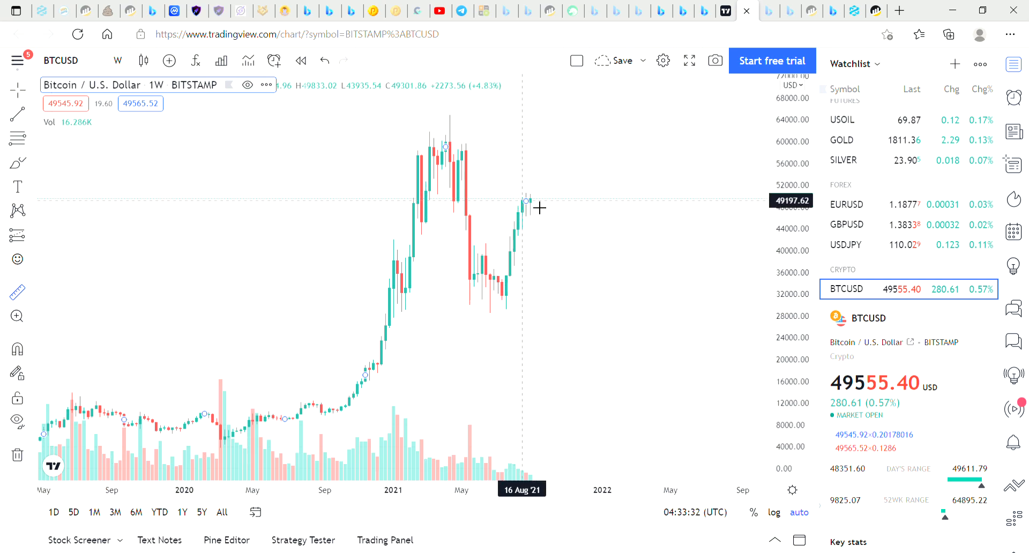
{"action": "left_click_drag", "start_coordinate": [526, 201], "coordinate": [550, 231]}
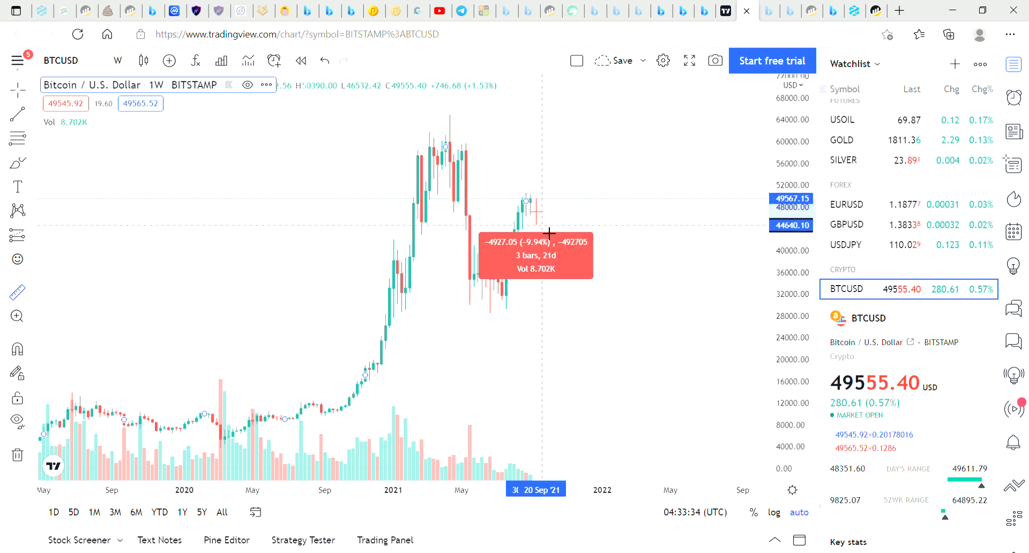
{"action": "left_click_drag", "start_coordinate": [548, 232], "coordinate": [558, 244]}
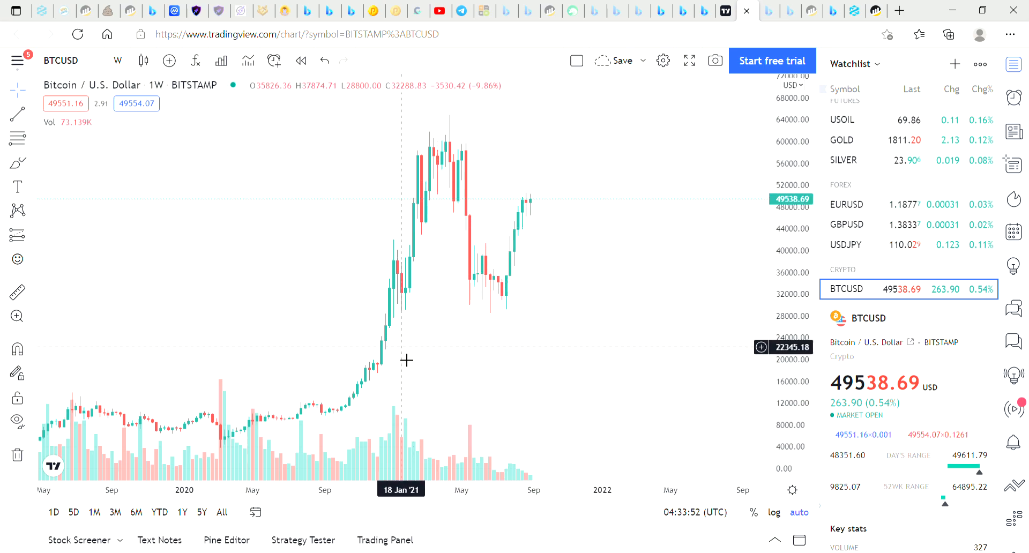
{"action": "mouse_move", "coordinate": [459, 337]}
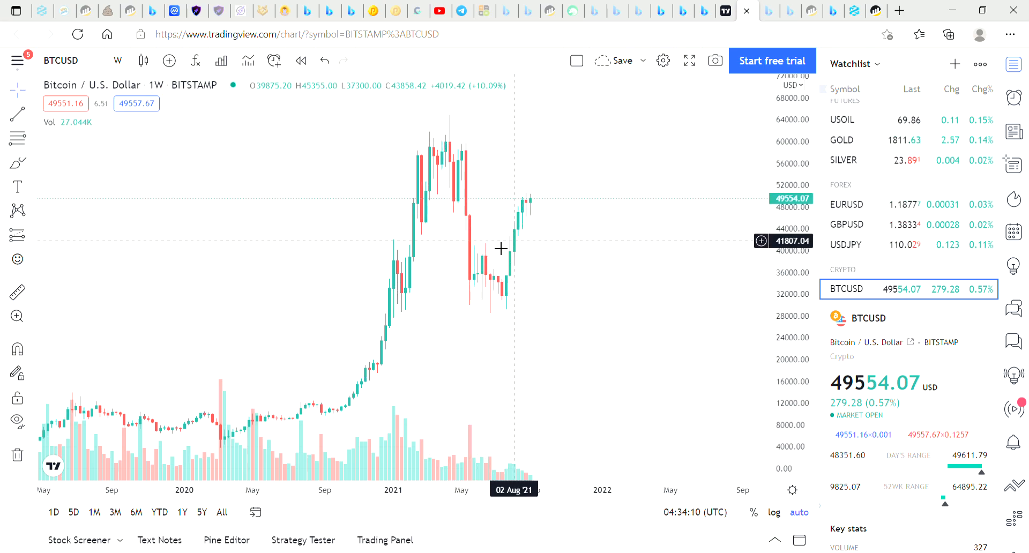
{"action": "mouse_move", "coordinate": [413, 247]}
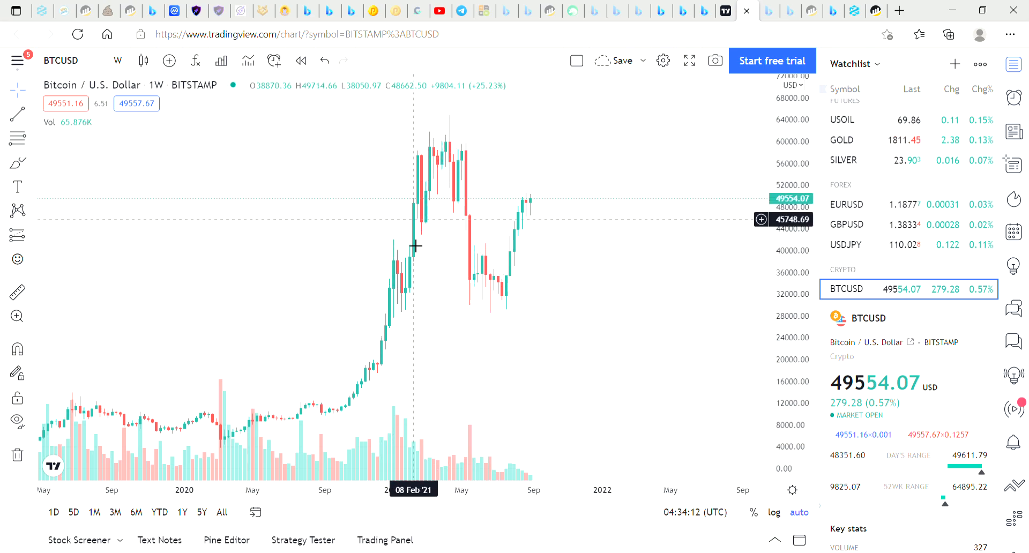
{"action": "mouse_move", "coordinate": [333, 275]}
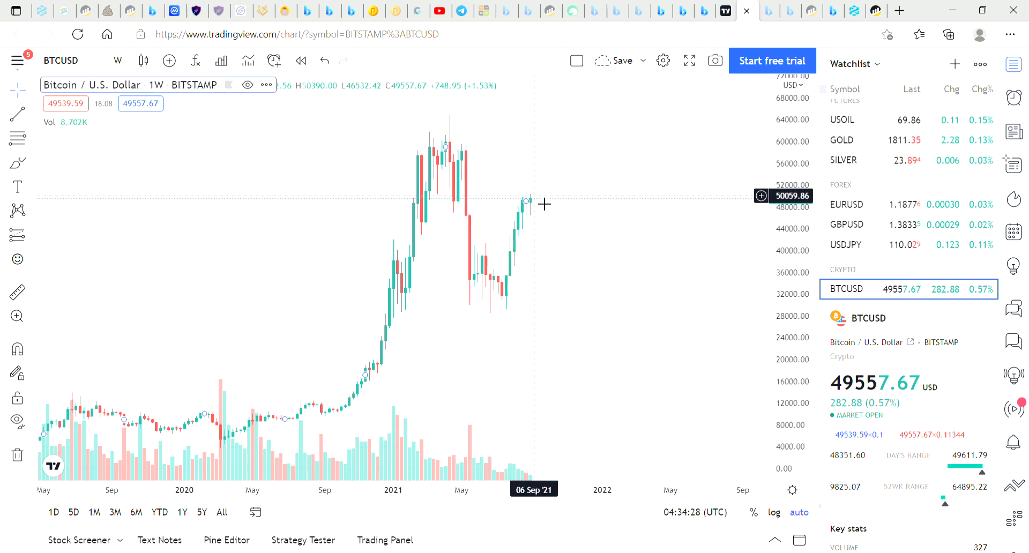
{"action": "mouse_move", "coordinate": [544, 204]}
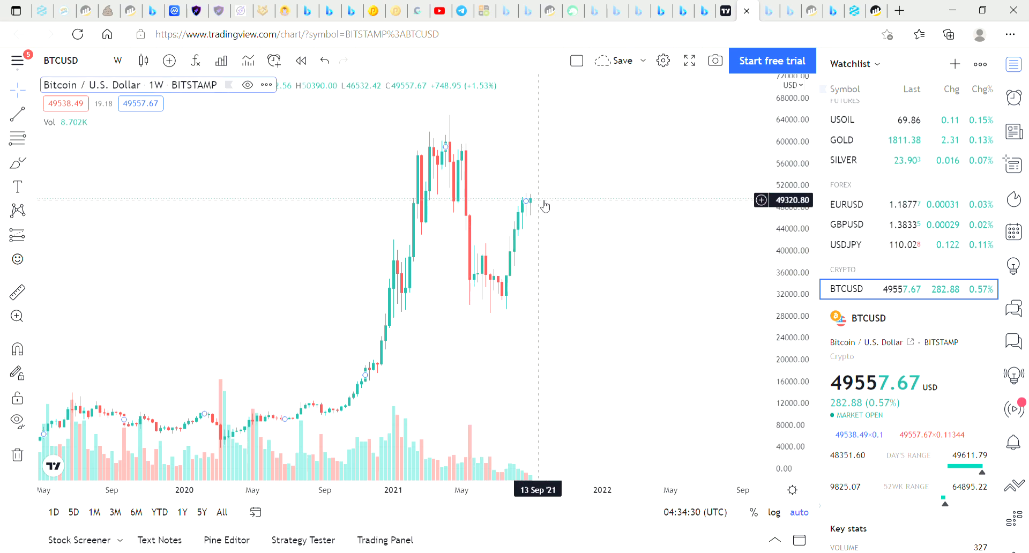
{"action": "mouse_move", "coordinate": [569, 178]}
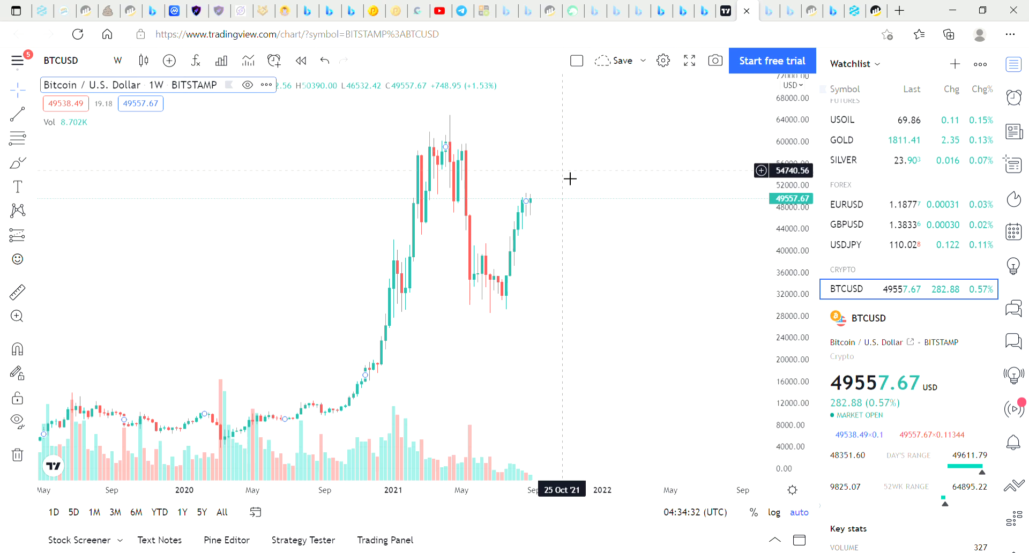
{"action": "mouse_move", "coordinate": [548, 206]}
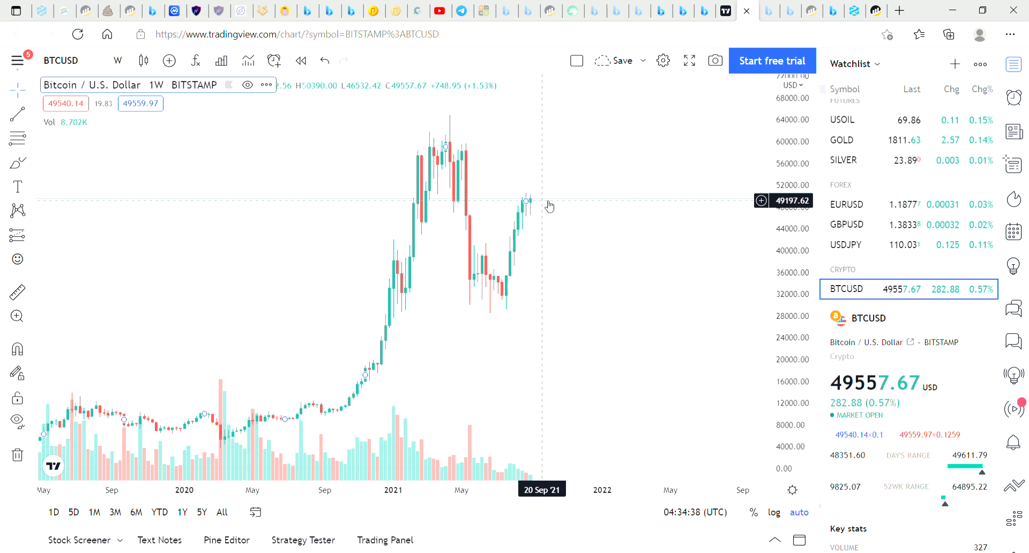
{"action": "mouse_move", "coordinate": [556, 204]}
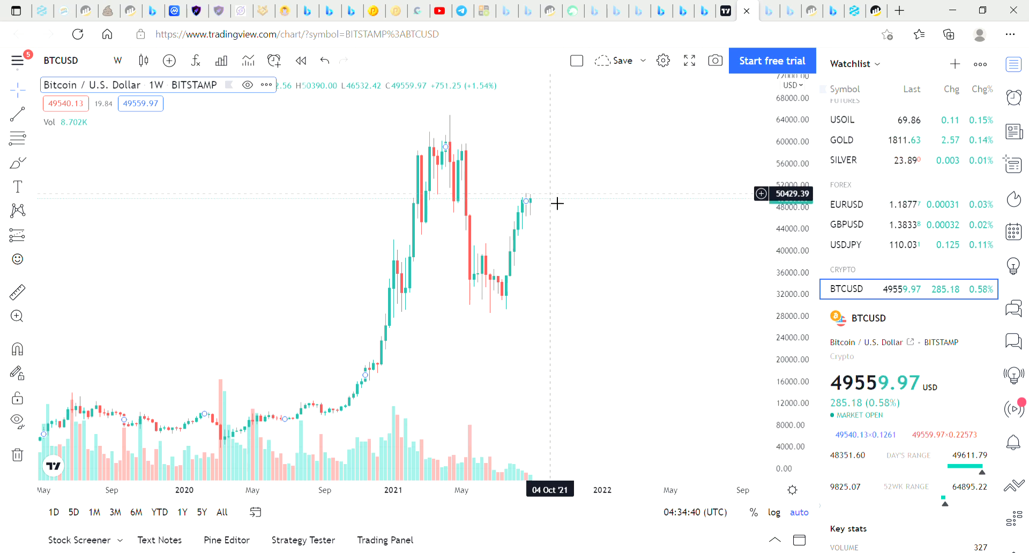
{"action": "mouse_move", "coordinate": [545, 203]}
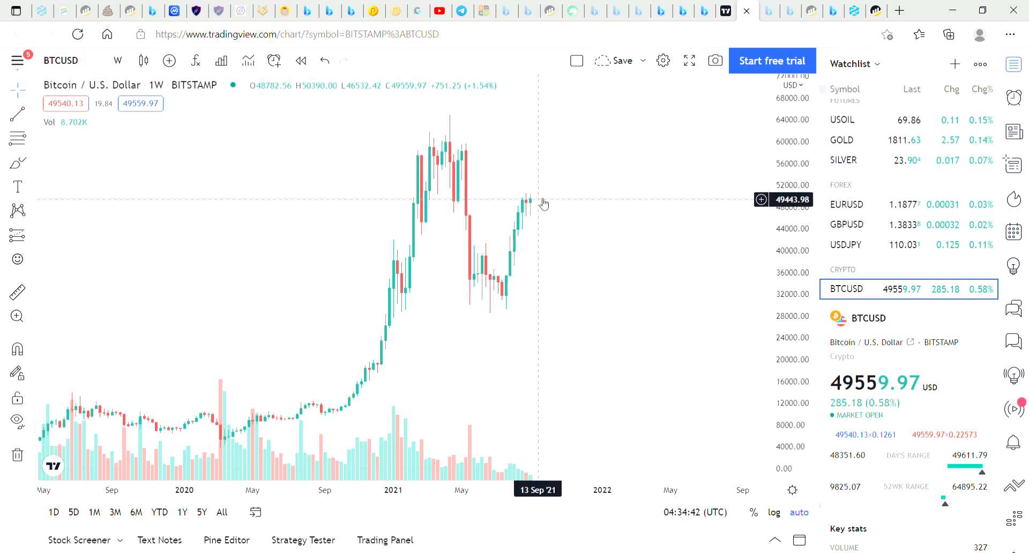
{"action": "mouse_move", "coordinate": [550, 211]}
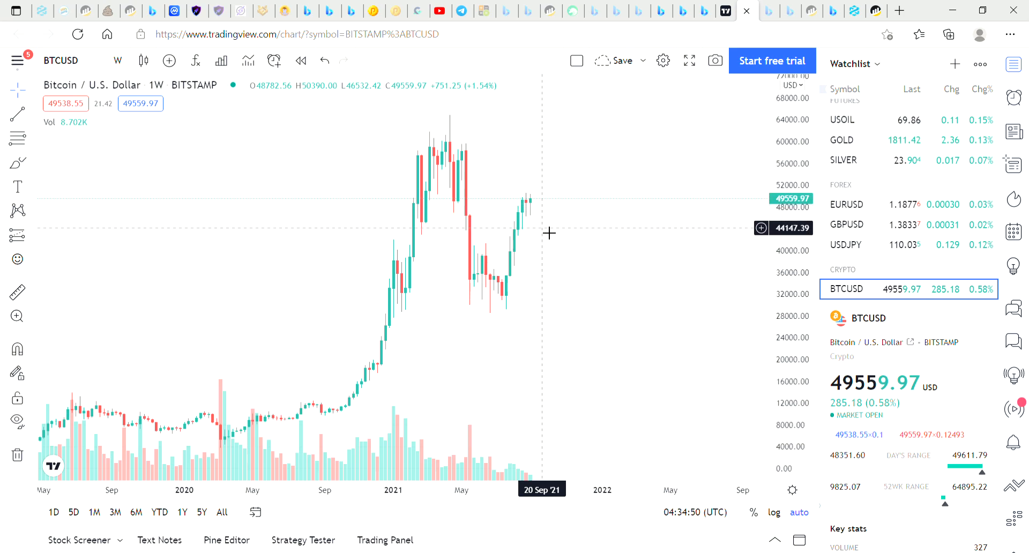
{"action": "mouse_move", "coordinate": [536, 214]}
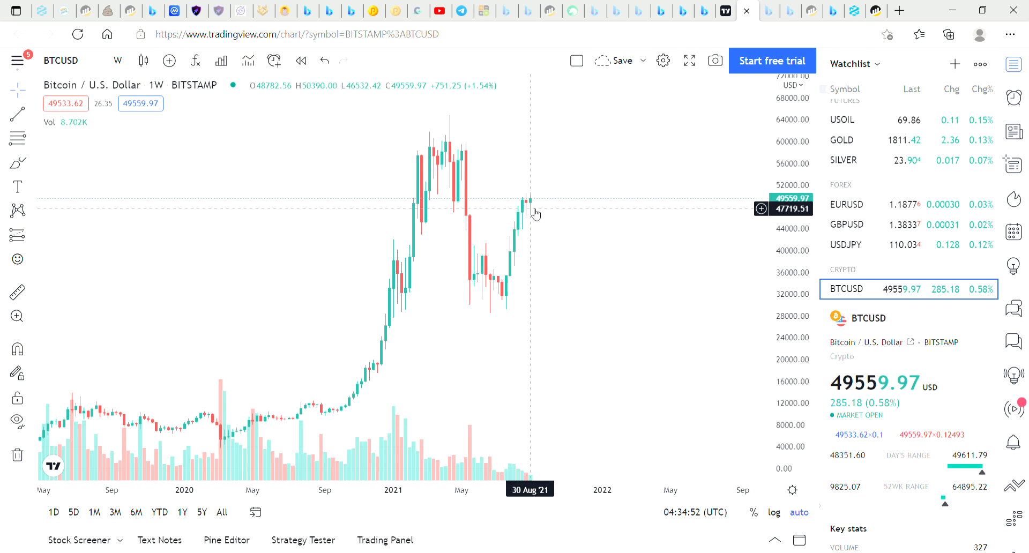
{"action": "mouse_move", "coordinate": [488, 227]}
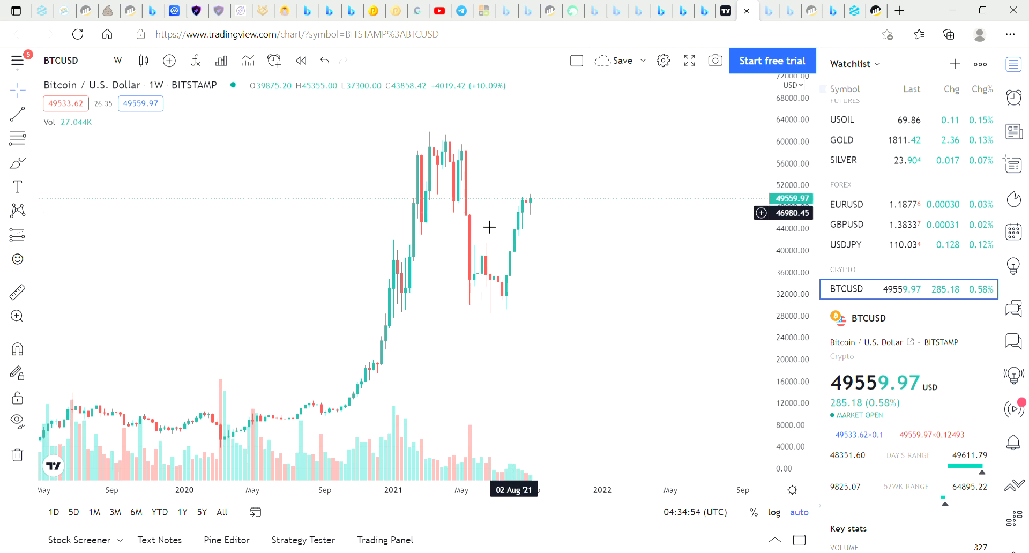
{"action": "mouse_move", "coordinate": [545, 215]}
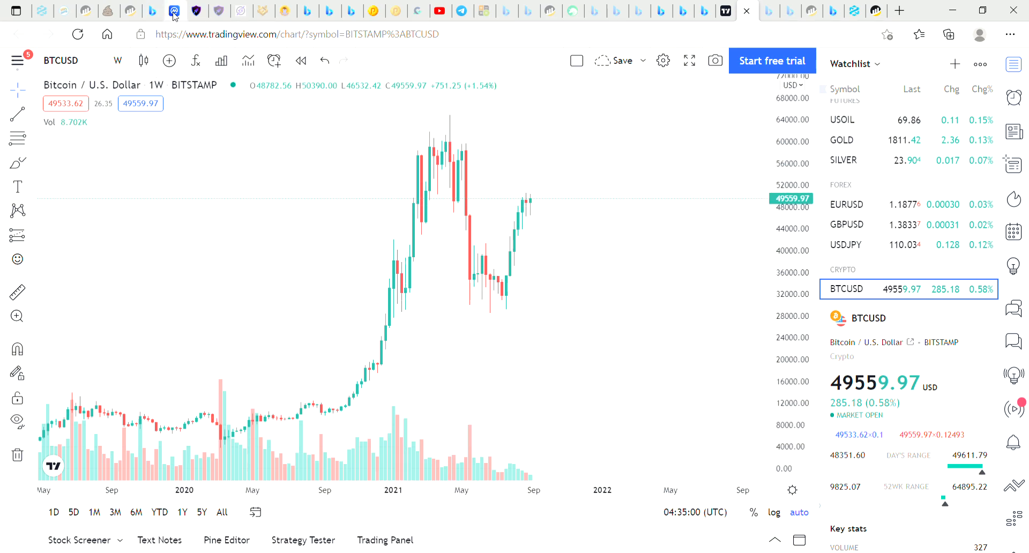
Switch to CoinMarketCap and open the Gainers & Losers page from the Cryptocurrencies menu.
{"action": "left_click", "coordinate": [173, 11]}
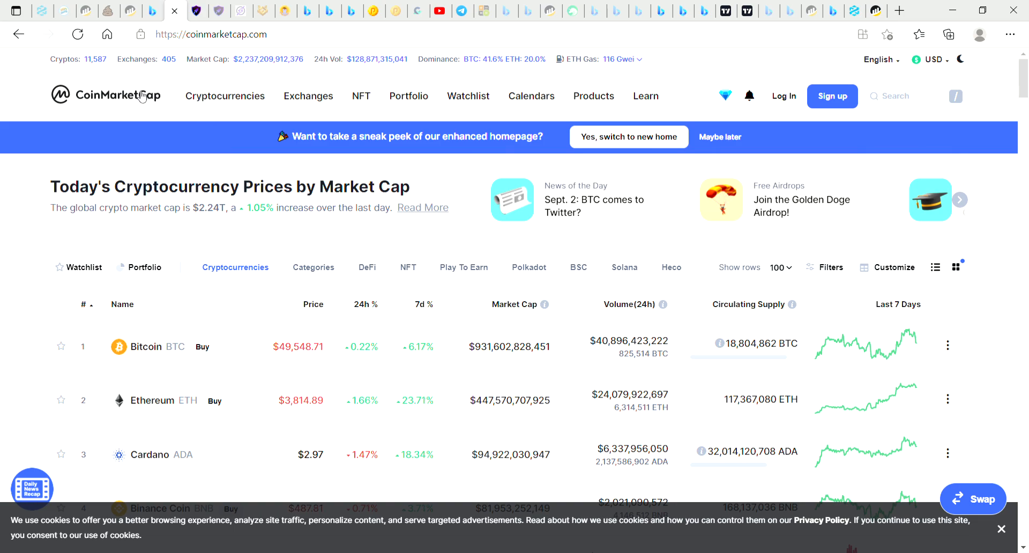
{"action": "left_click", "coordinate": [224, 95]}
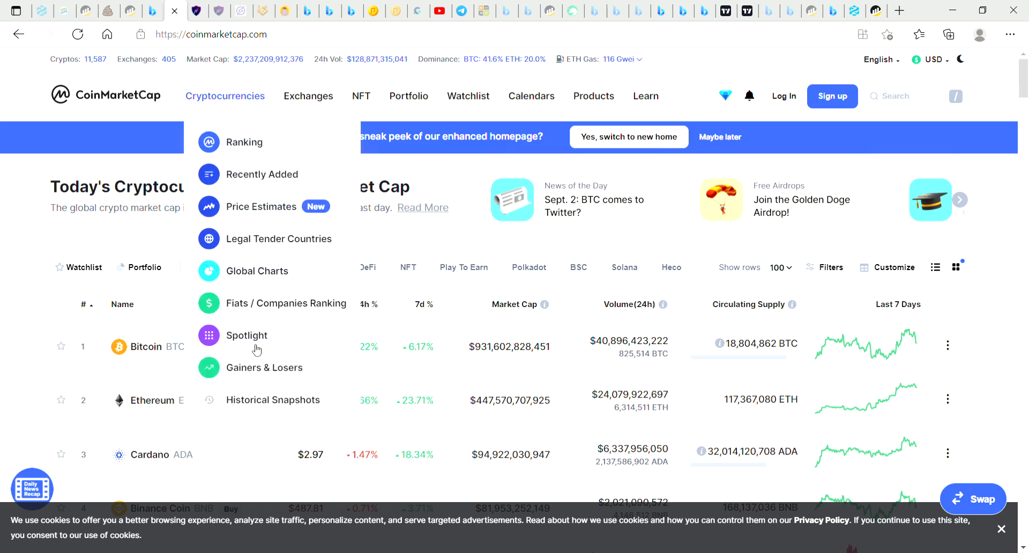
{"action": "left_click", "coordinate": [264, 368]}
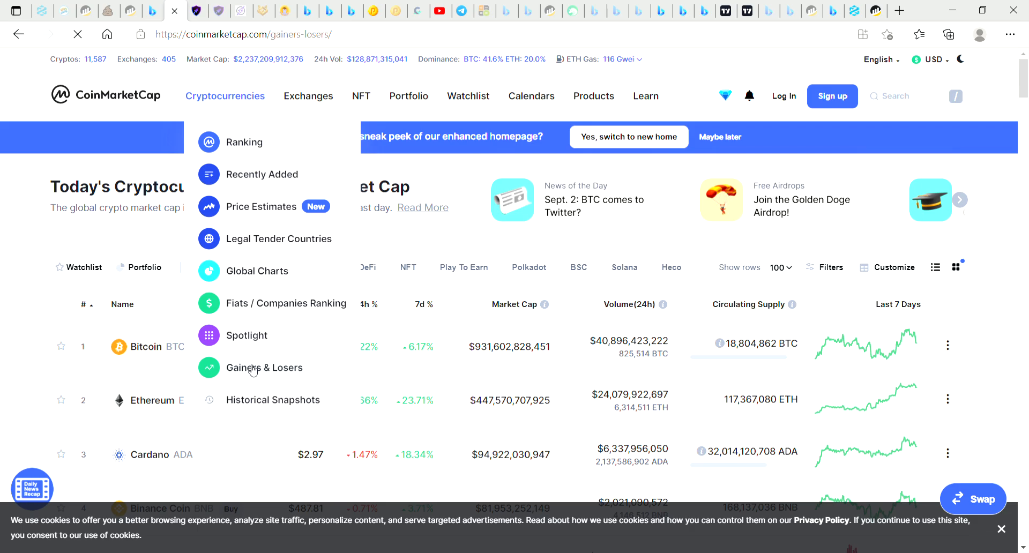
{"action": "left_click", "coordinate": [265, 367]}
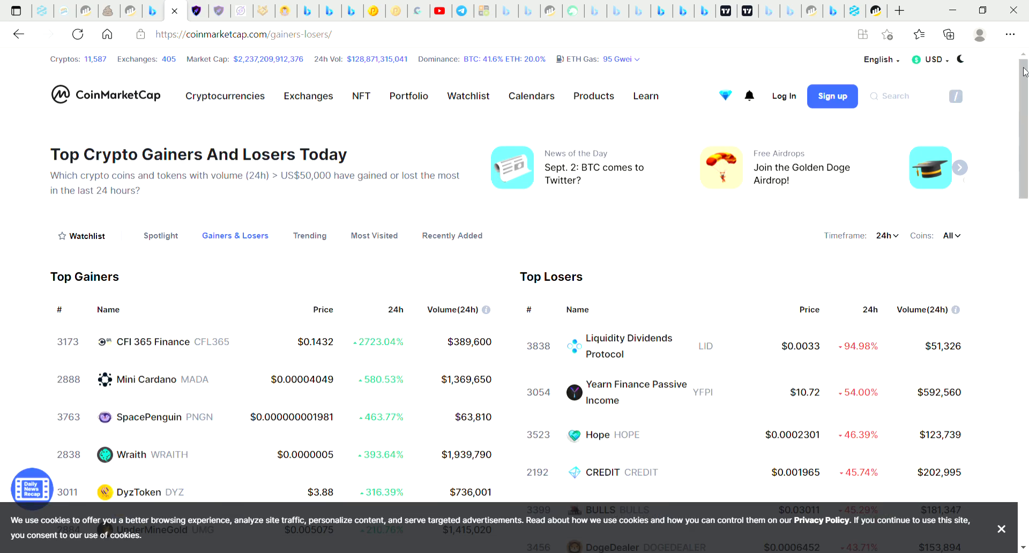
Highlight CFI 365 Finance's $0.1432 price and 2723.04% gain, then open its coin page.
{"action": "scroll", "scroll_direction": "down", "scroll_amount": 3}
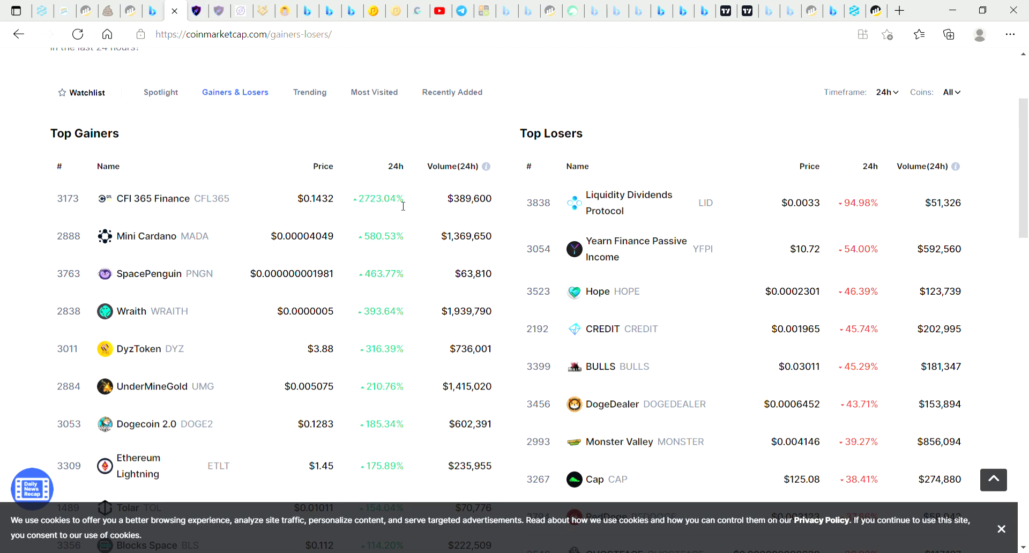
{"action": "left_click_drag", "start_coordinate": [299, 198], "coordinate": [404, 198]}
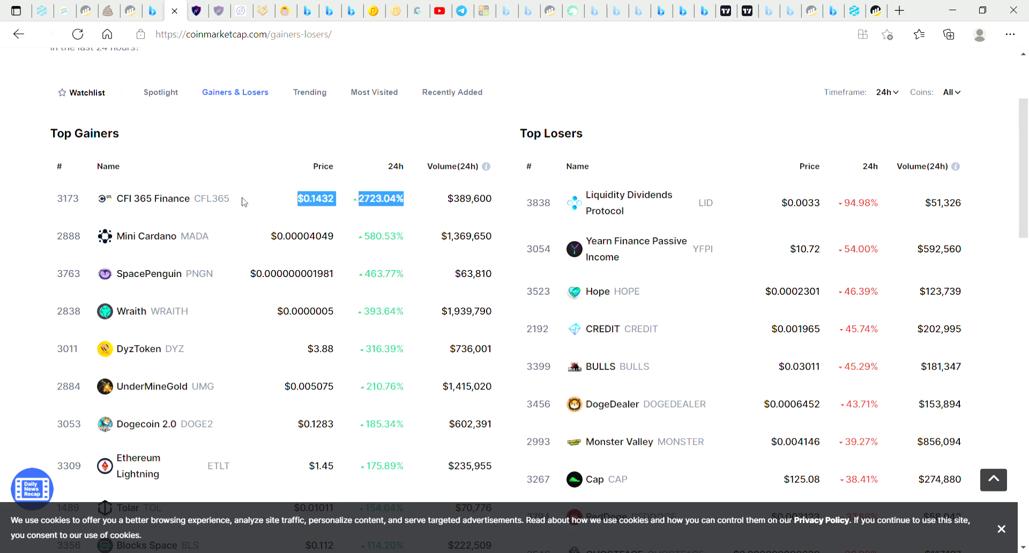
{"action": "left_click", "coordinate": [146, 198]}
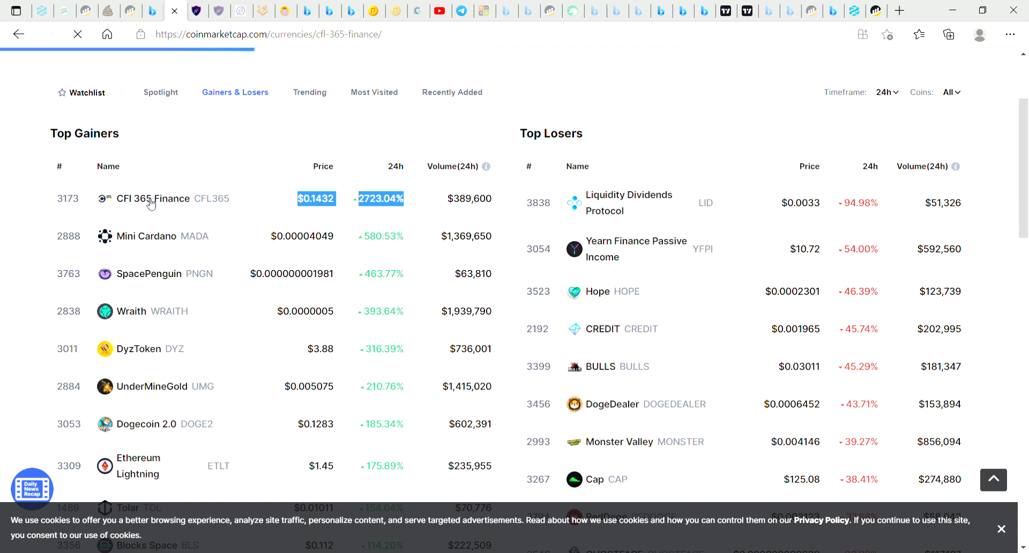
{"action": "left_click", "coordinate": [152, 198]}
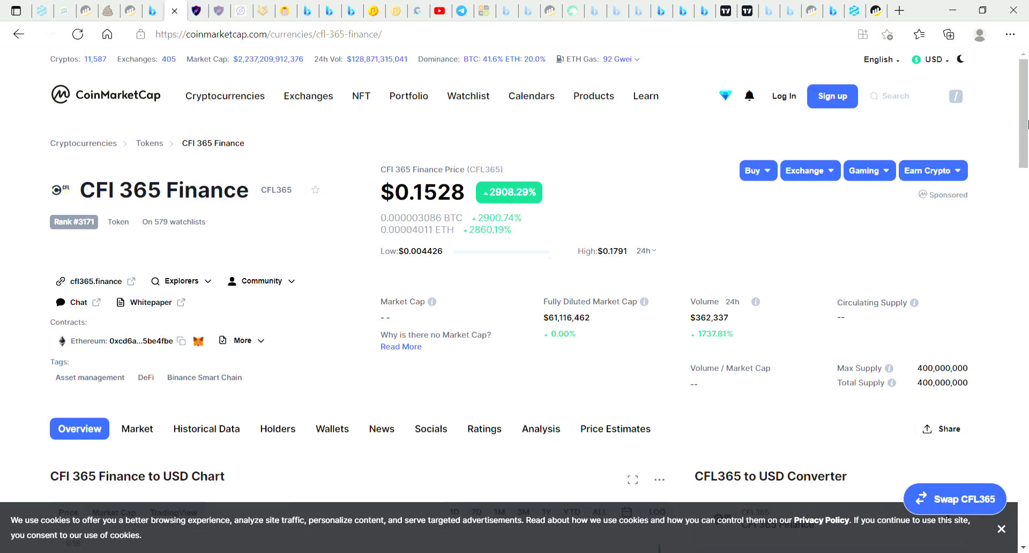
{"action": "scroll", "scroll_direction": "down", "scroll_amount": 3}
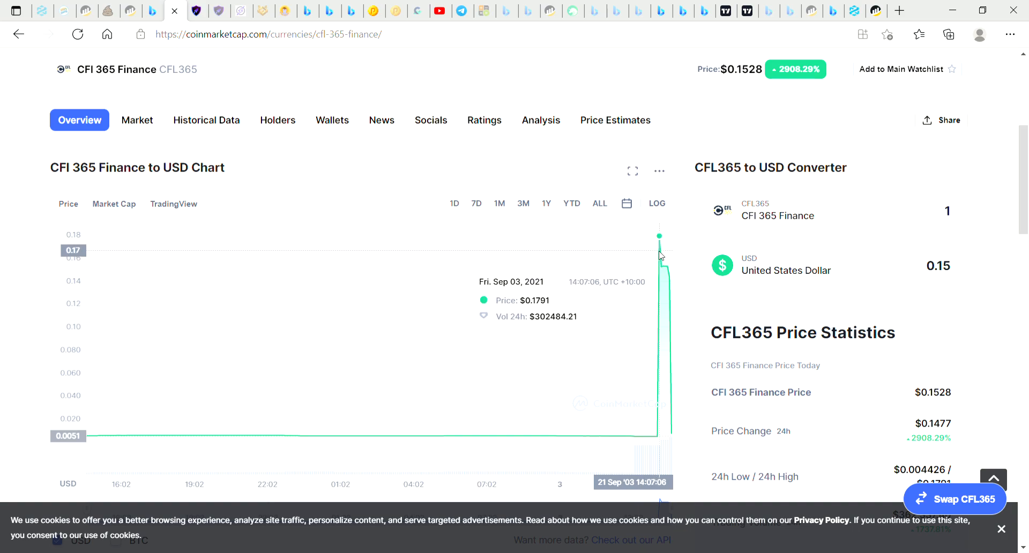
{"action": "mouse_move", "coordinate": [681, 365]}
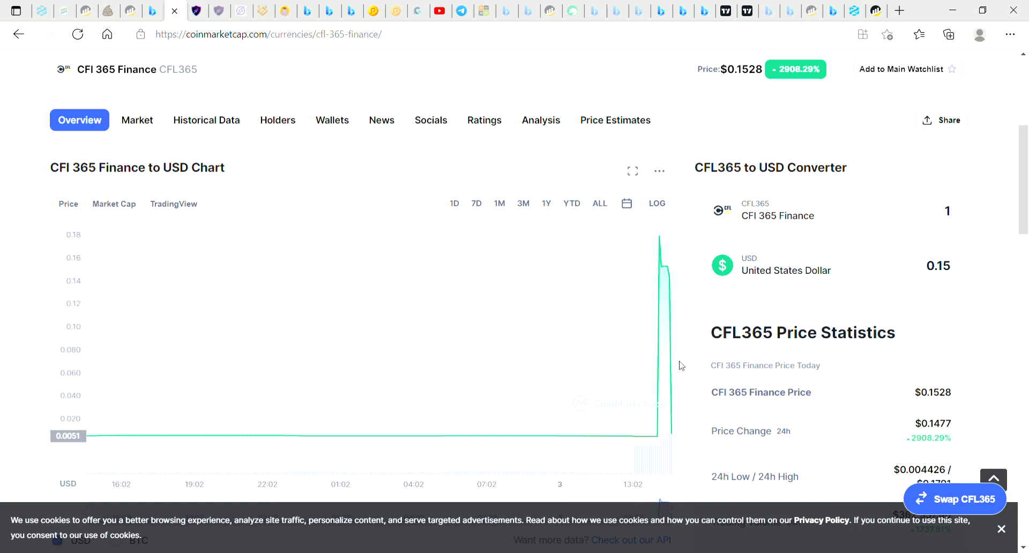
{"action": "mouse_move", "coordinate": [676, 368]}
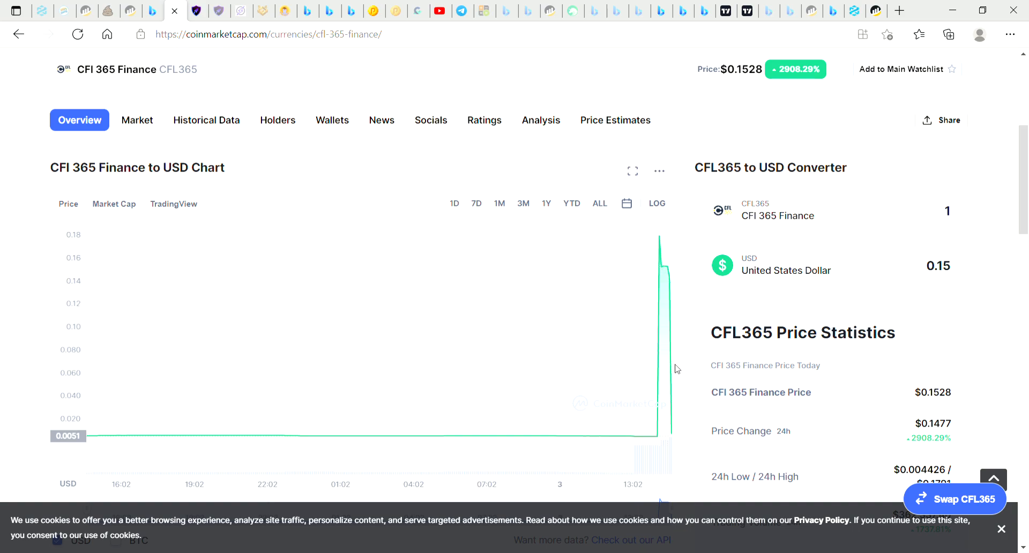
{"action": "mouse_move", "coordinate": [475, 205]}
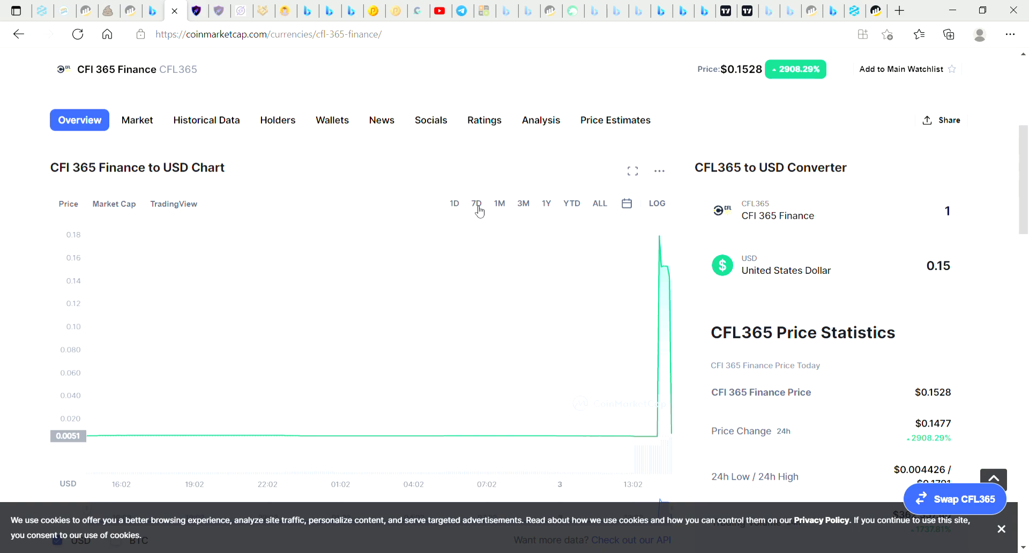
{"action": "left_click", "coordinate": [476, 203]}
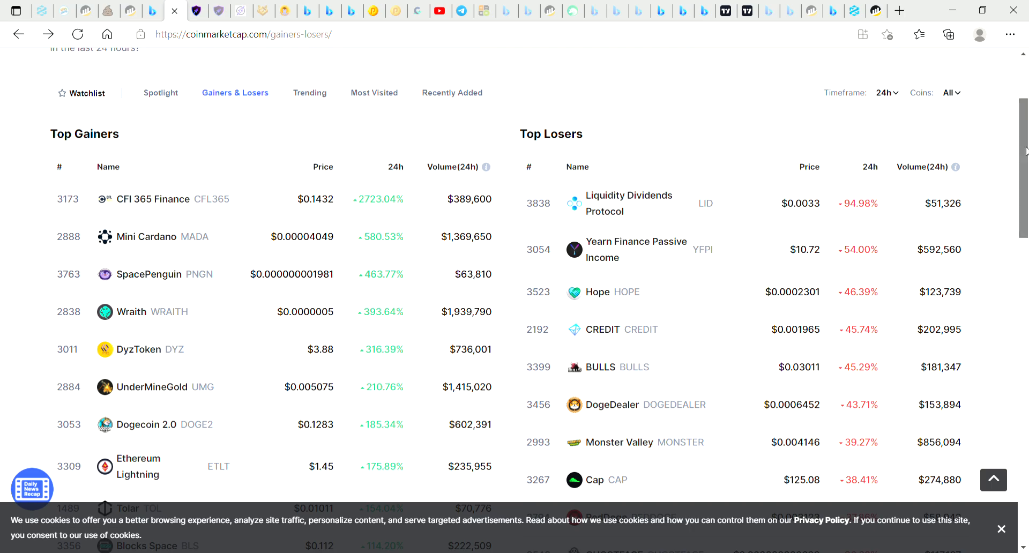
{"action": "scroll", "scroll_direction": "down", "scroll_amount": 3}
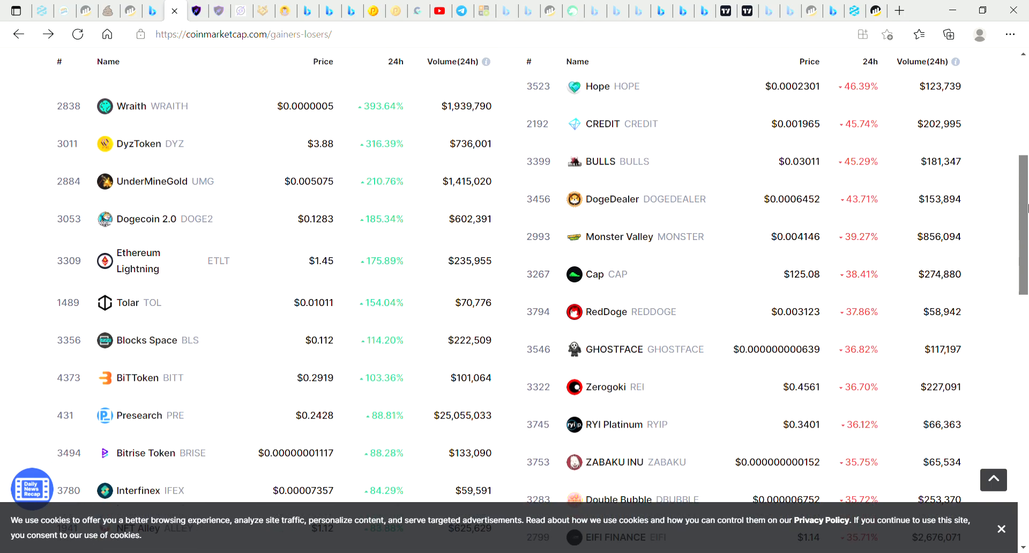
{"action": "scroll", "scroll_direction": "down", "scroll_amount": 3}
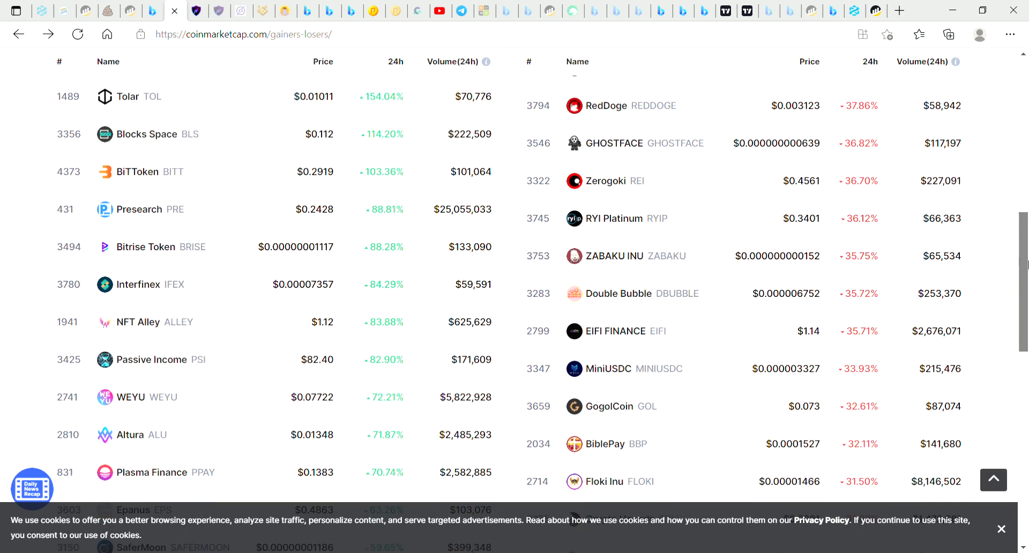
{"action": "scroll", "scroll_direction": "down", "scroll_amount": 3}
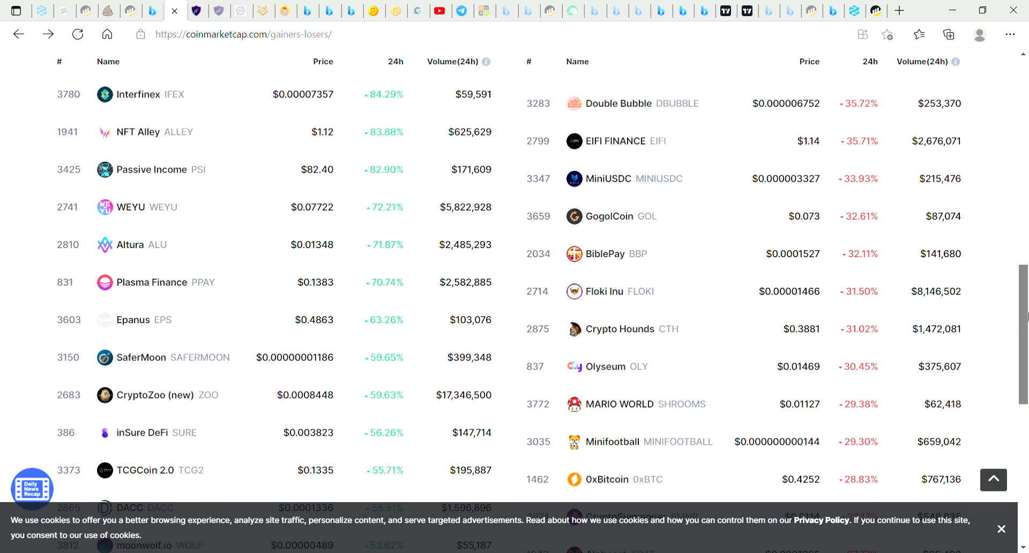
{"action": "scroll", "scroll_direction": "down", "scroll_amount": 3}
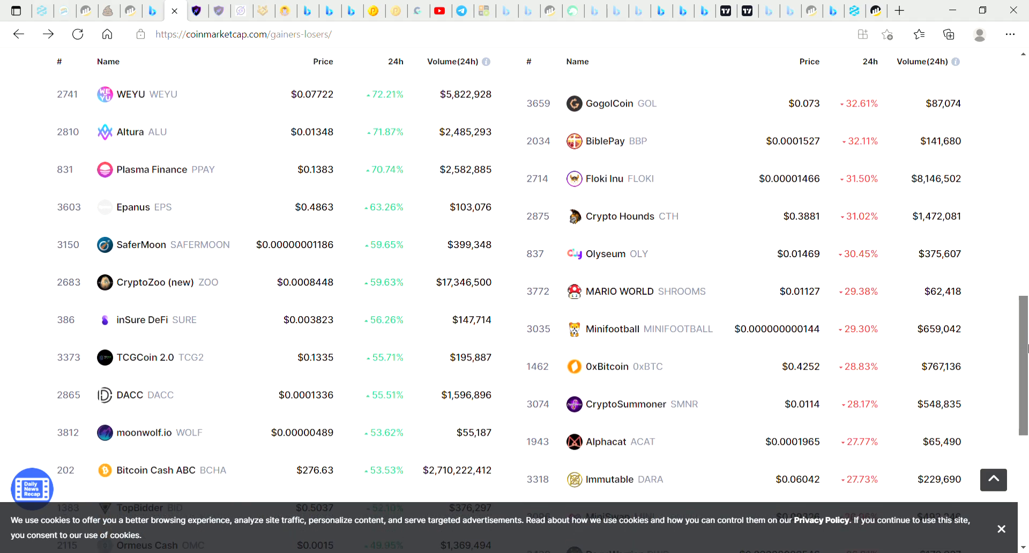
{"action": "scroll", "scroll_direction": "down", "scroll_amount": 3}
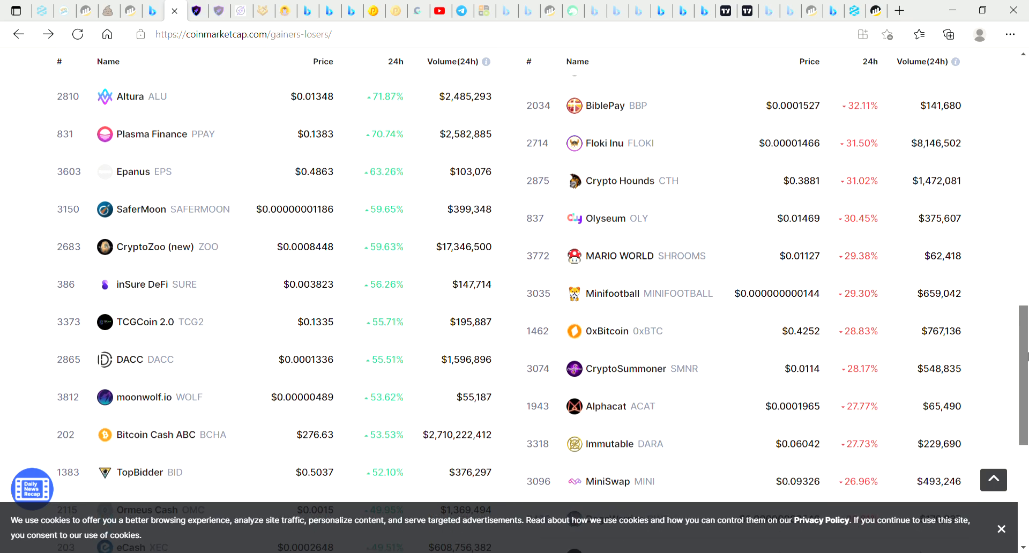
{"action": "scroll", "scroll_direction": "up", "scroll_amount": 3}
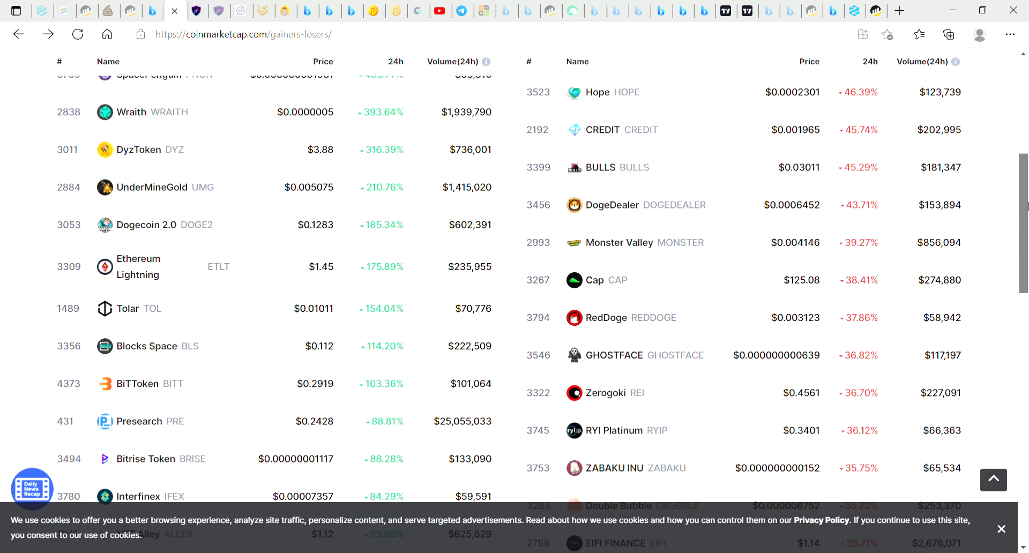
{"action": "scroll", "scroll_direction": "up", "scroll_amount": 3}
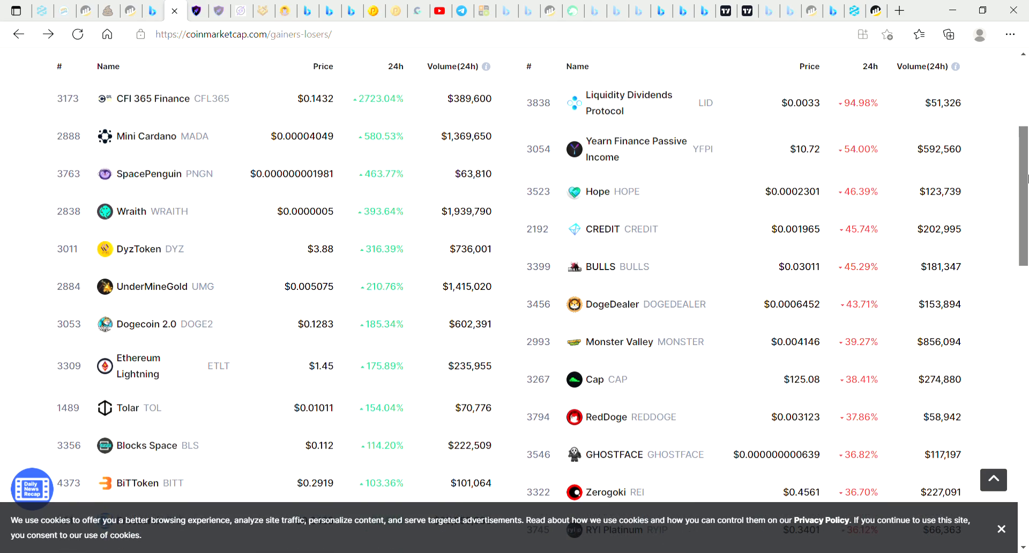